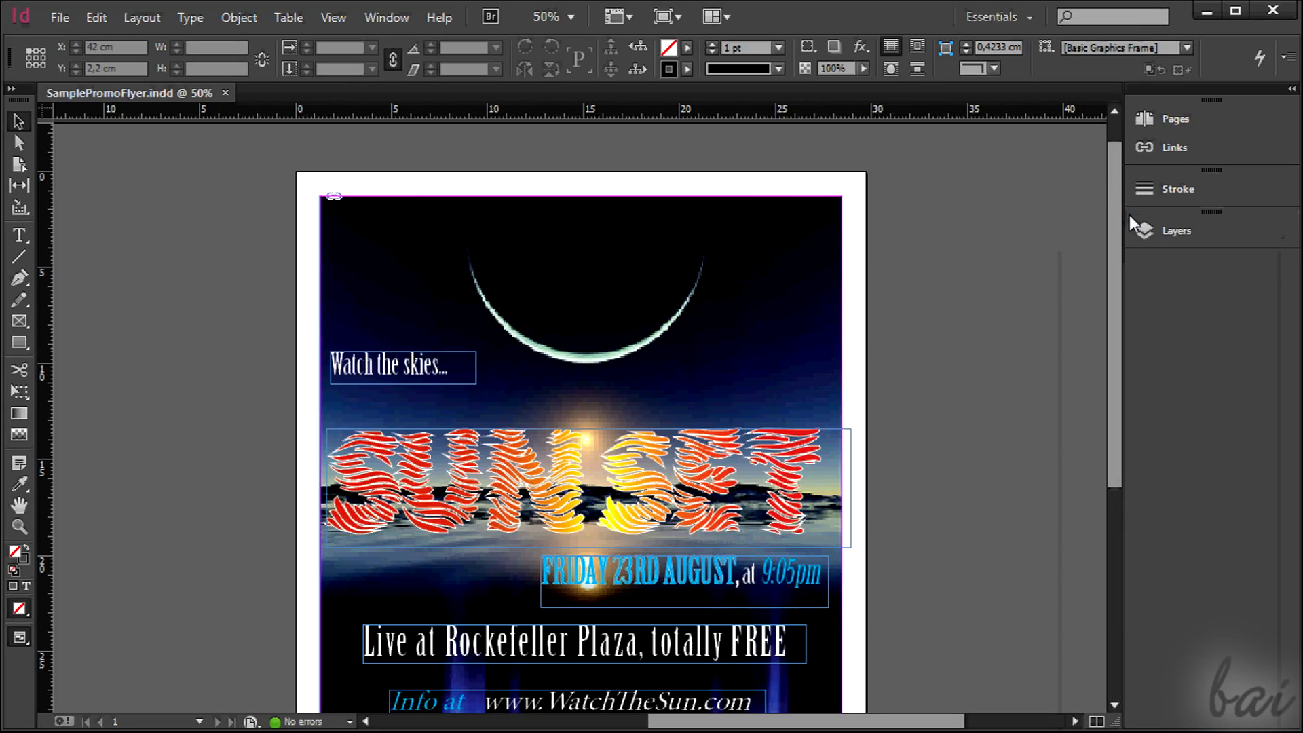
- Preview the existing sunset flyer in overprint view and scroll through it
scroll("down", 3)
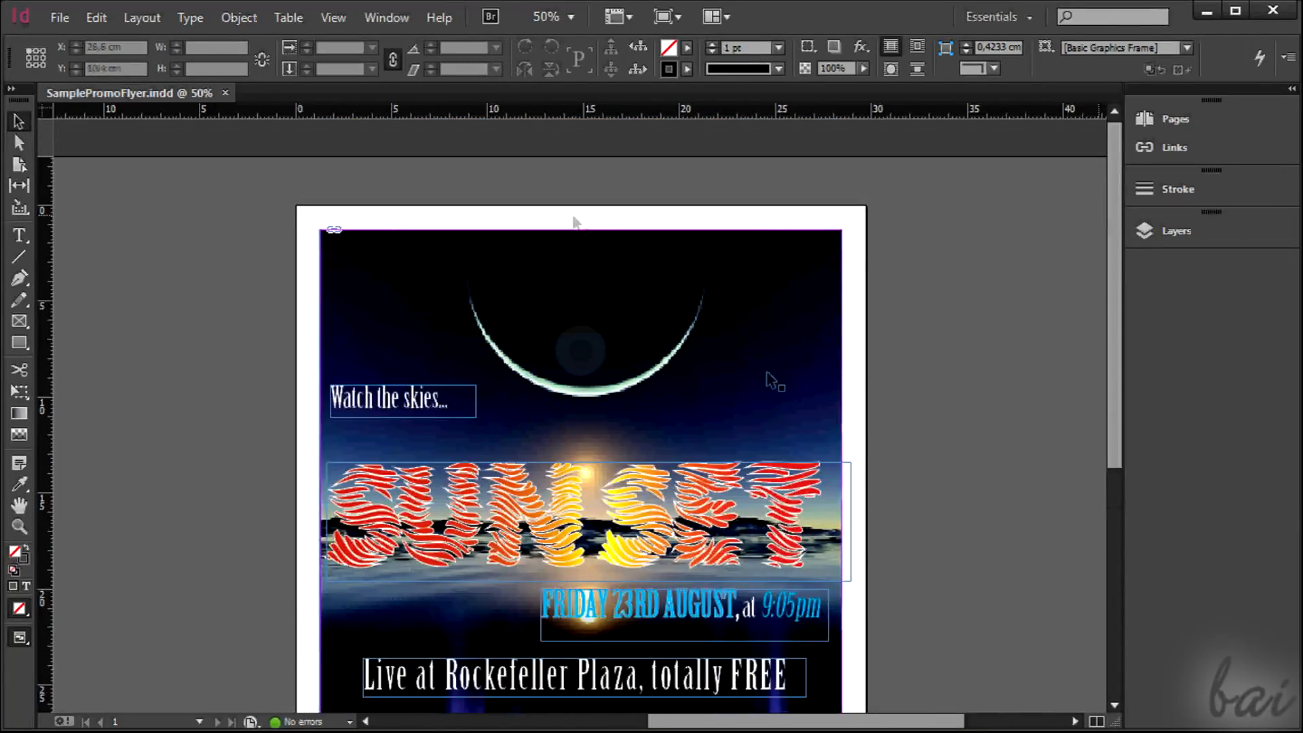
left_click(333, 17)
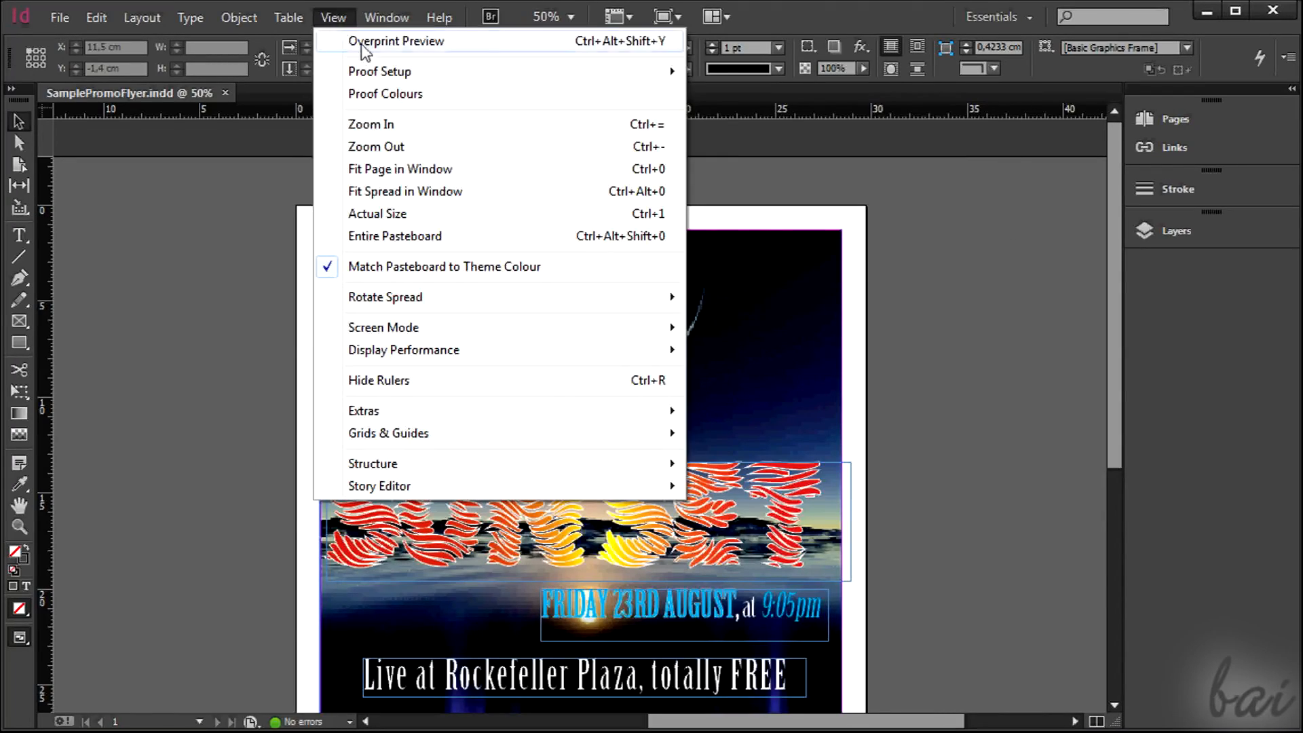
left_click(397, 41)
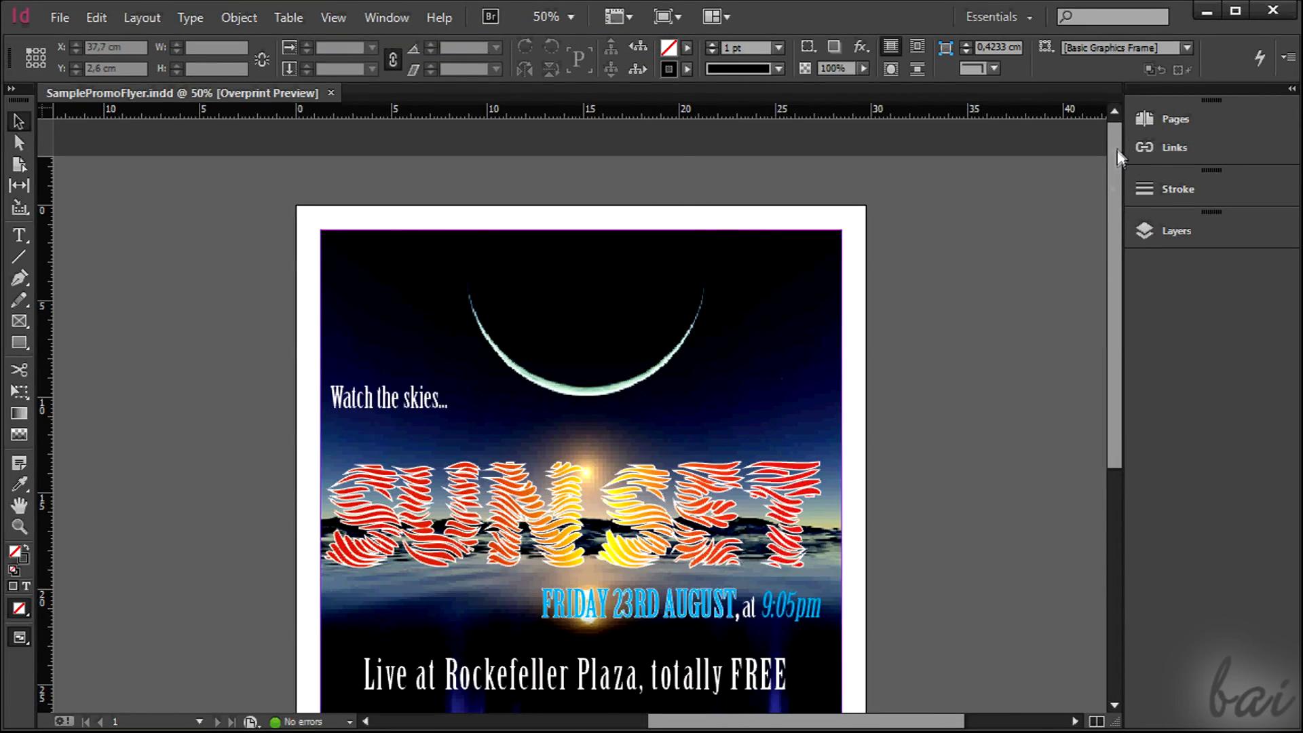
scroll("down", 3)
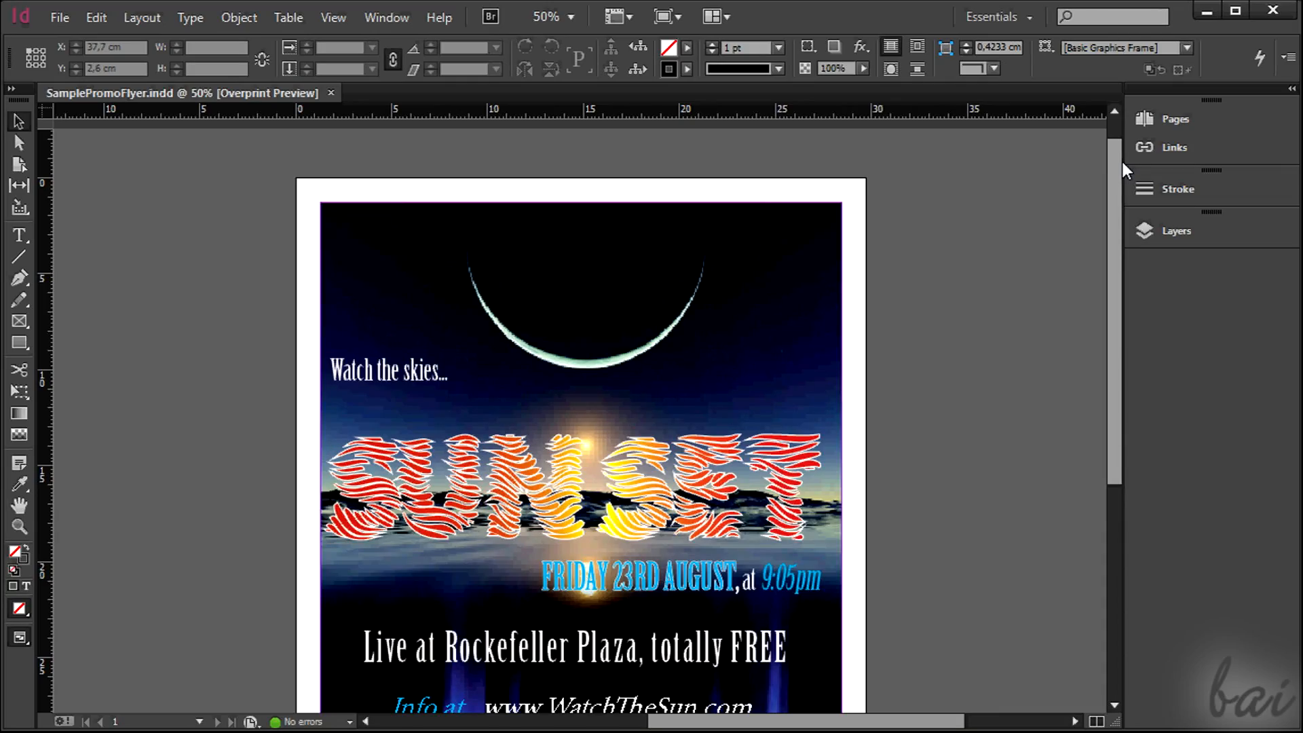
scroll("down", 3)
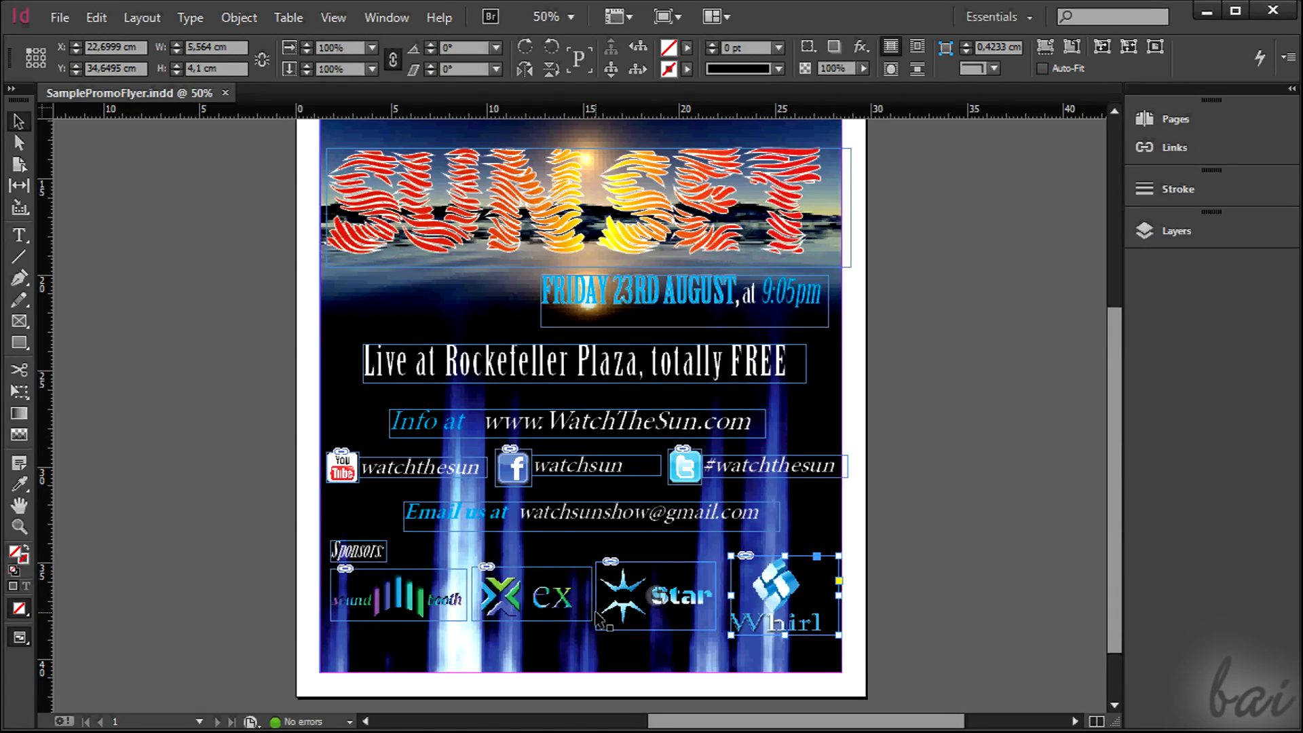
- Create a new document with the A3 (297 × 420 mm) page size
left_click(65, 18)
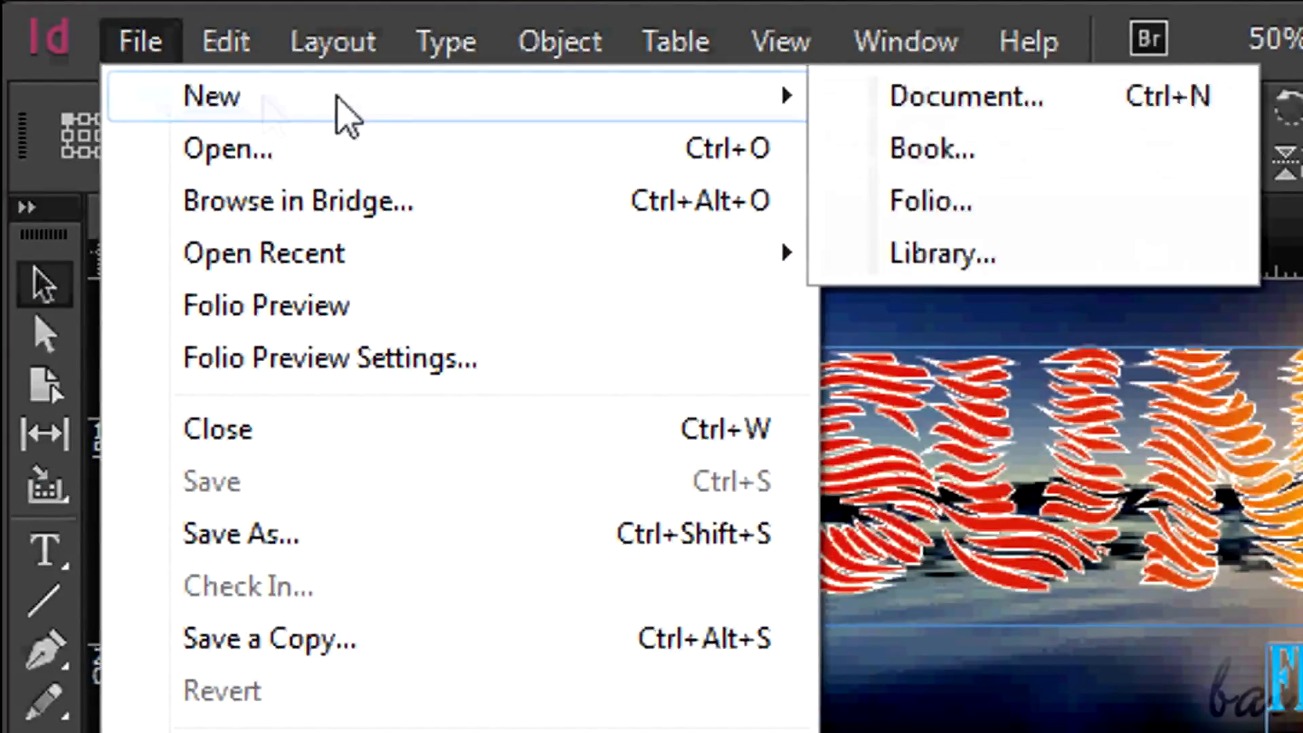
left_click(964, 98)
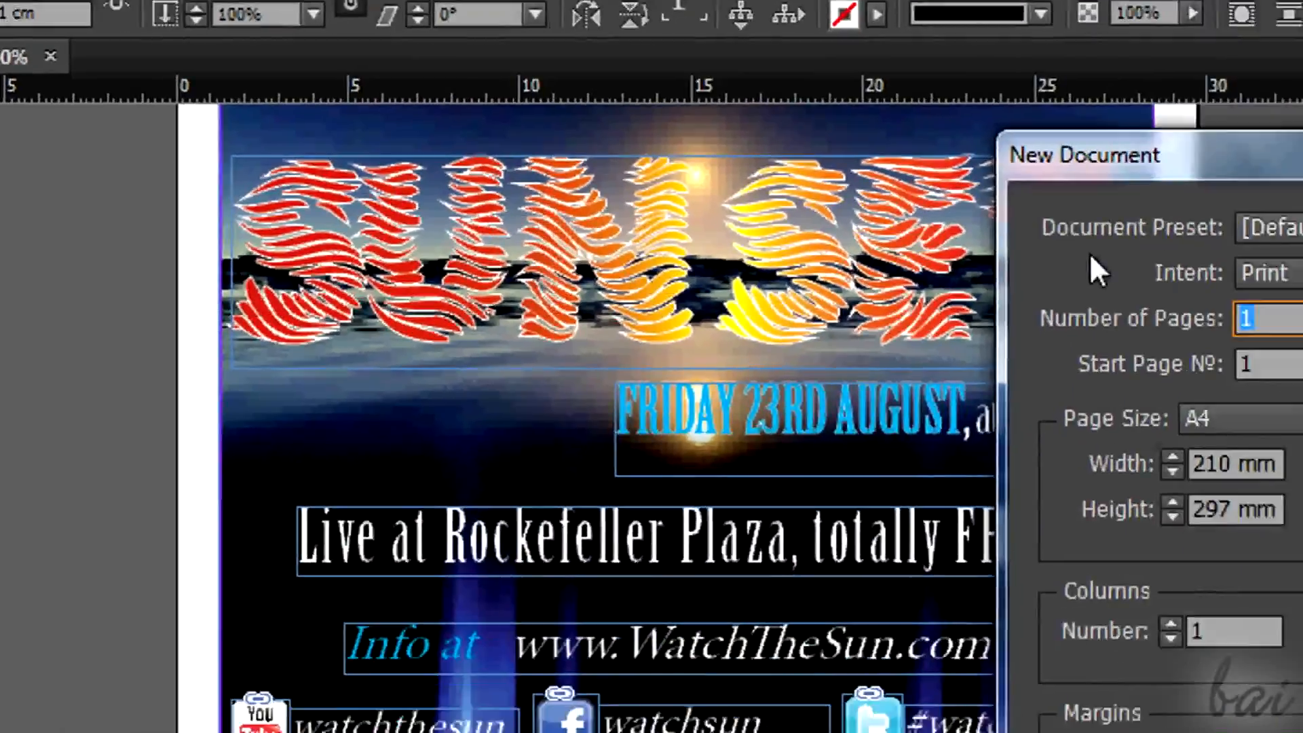
left_click(937, 247)
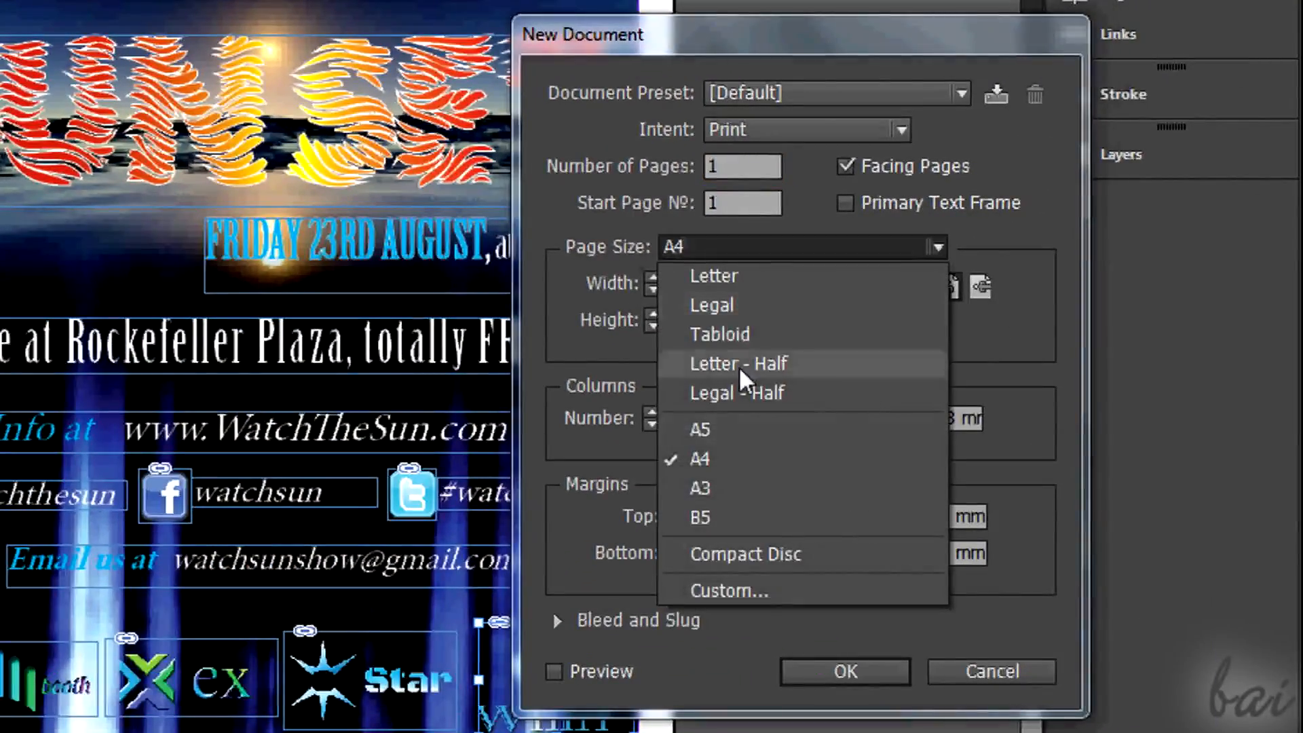
left_click(701, 487)
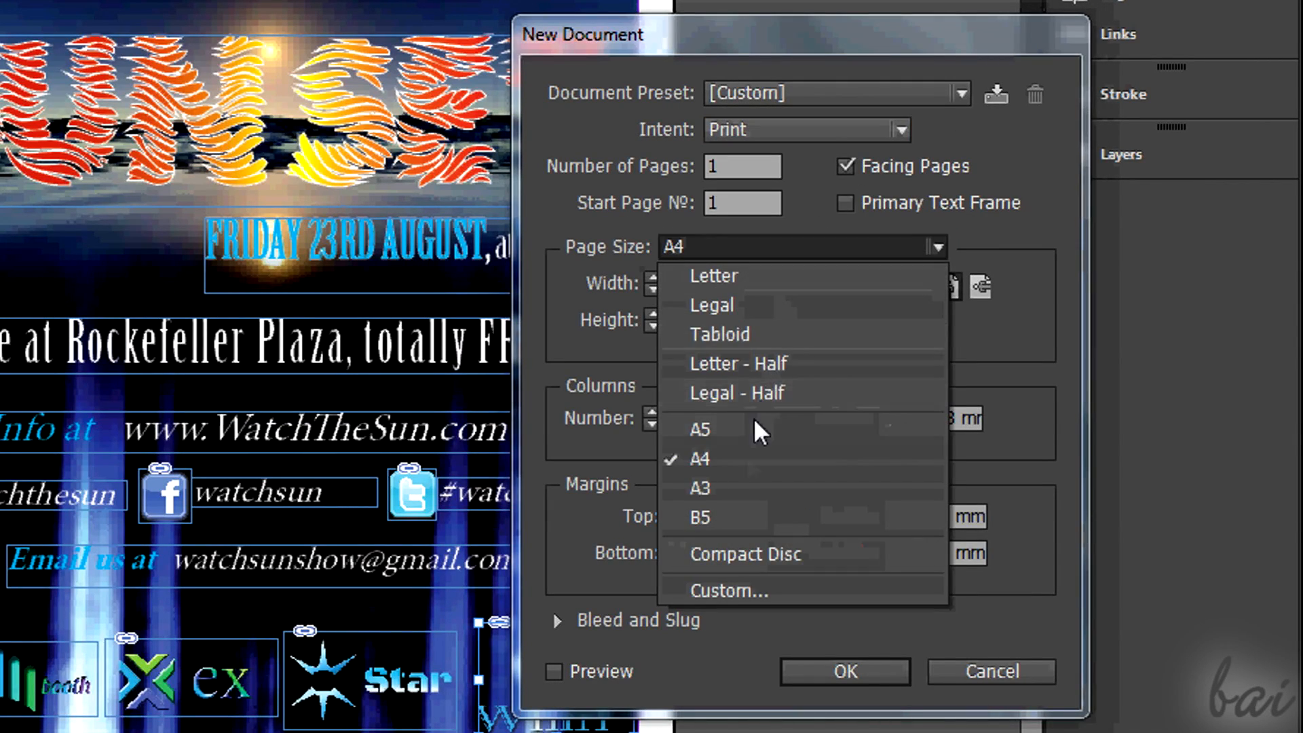
left_click(701, 487)
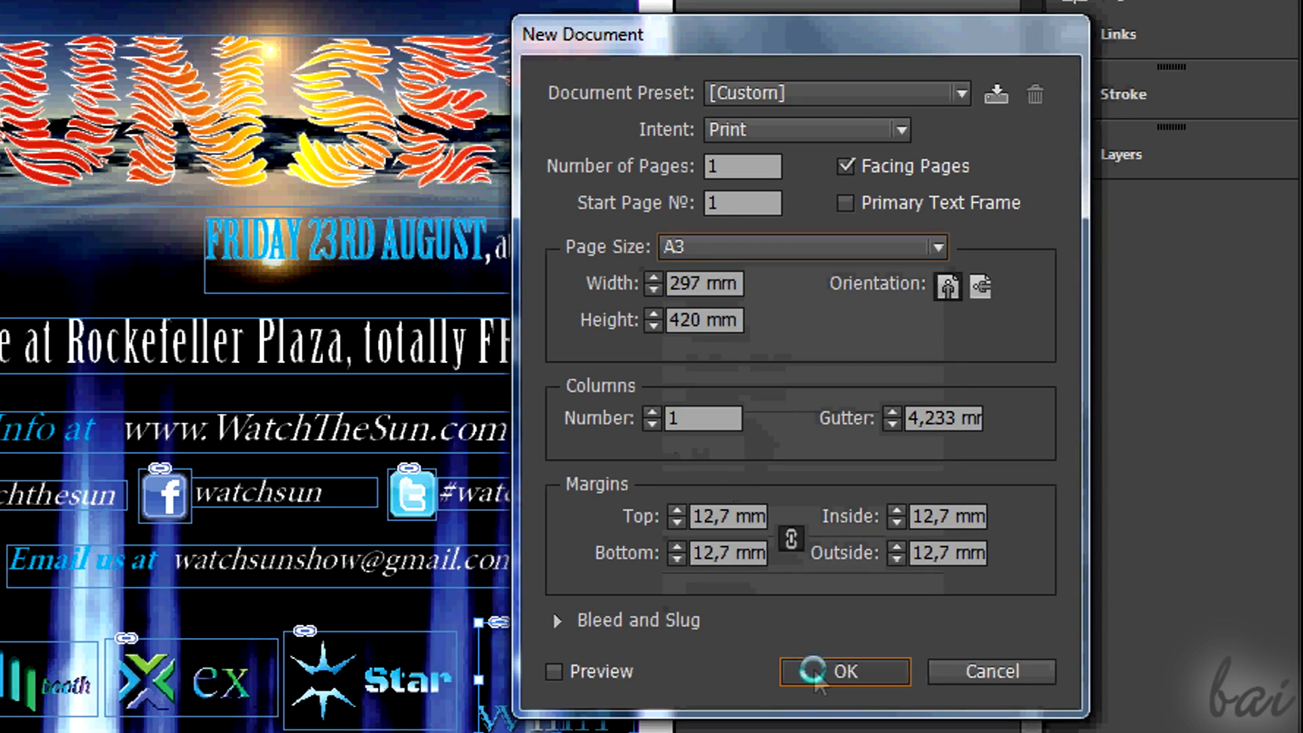
left_click(844, 671)
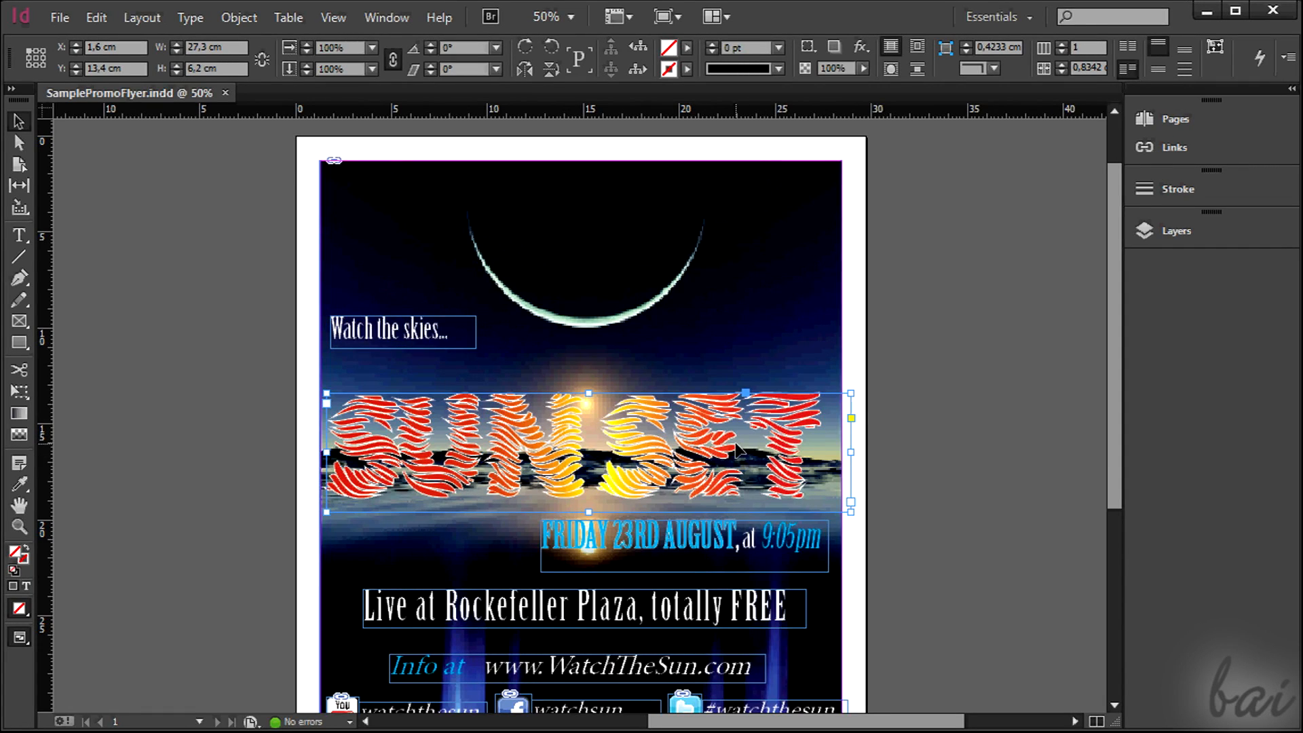
mouse_move(1120, 408)
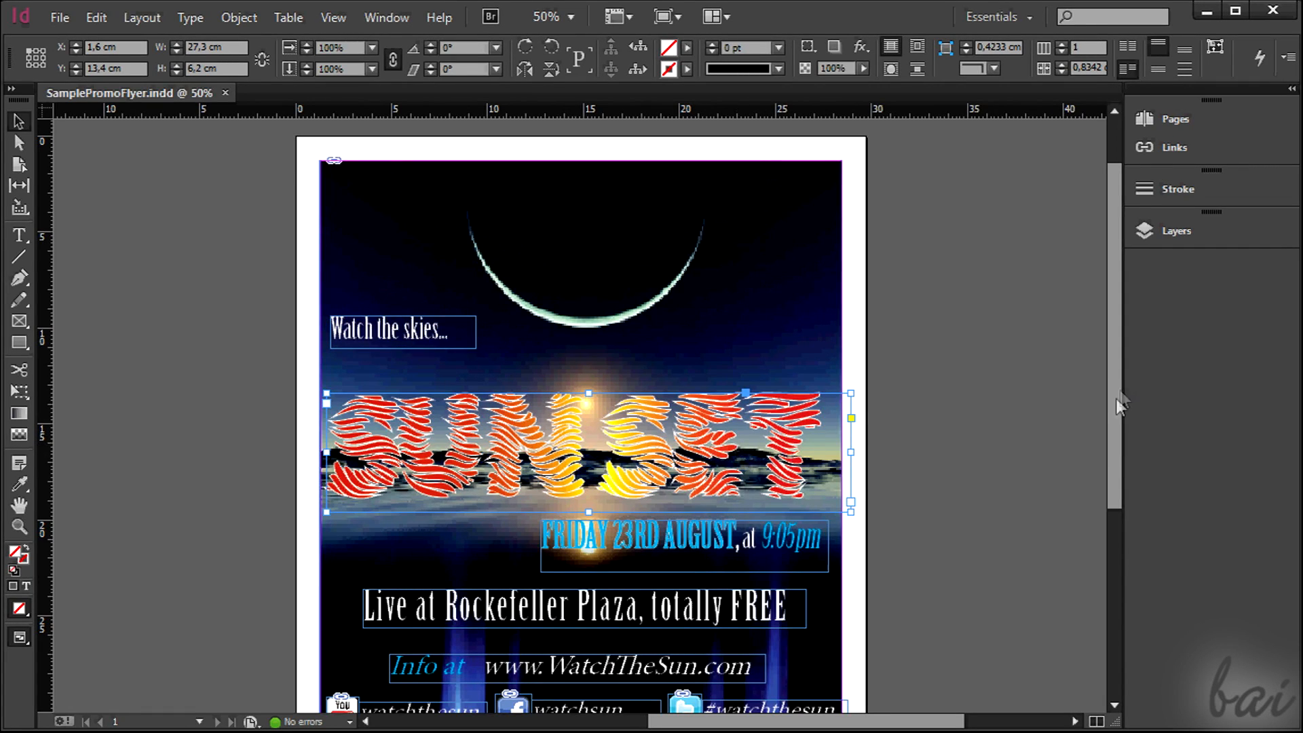
scroll("down", 3)
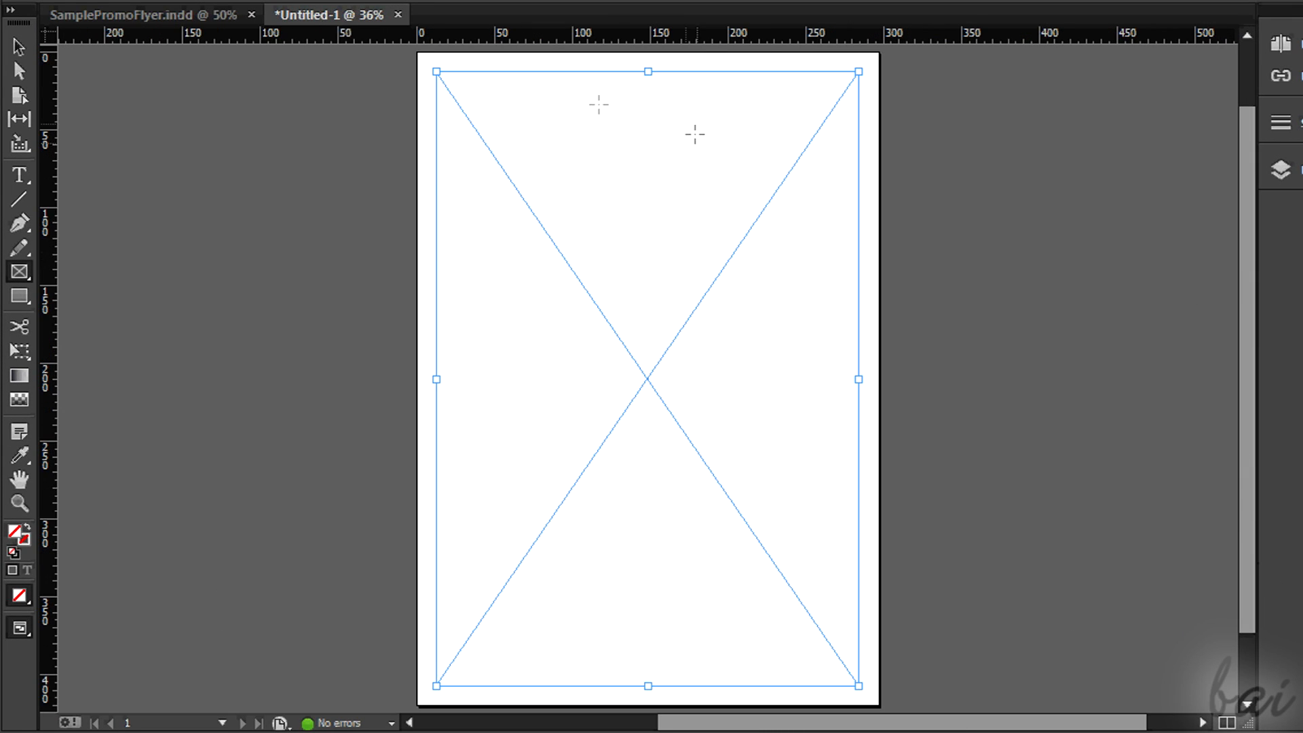
mouse_move(383, 461)
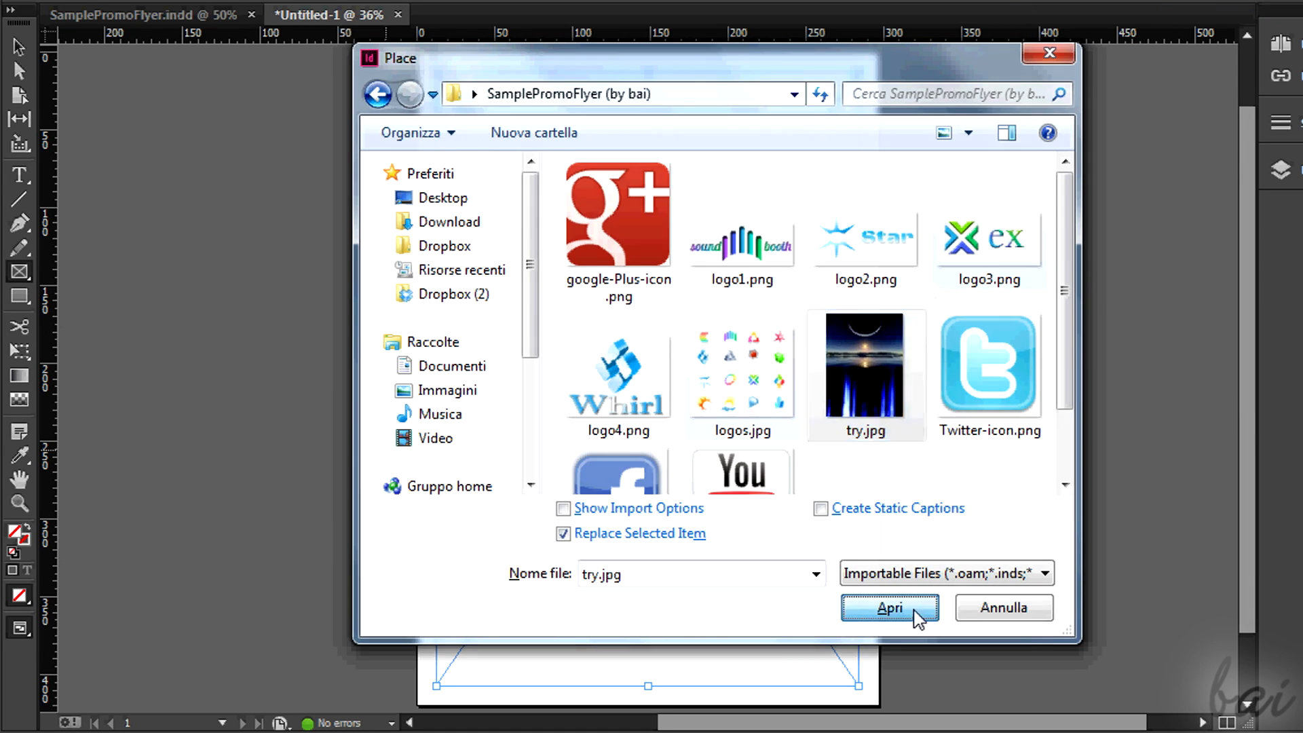
- Place the try.jpg night-sky photo to fill the page frame as the background
left_click(891, 607)
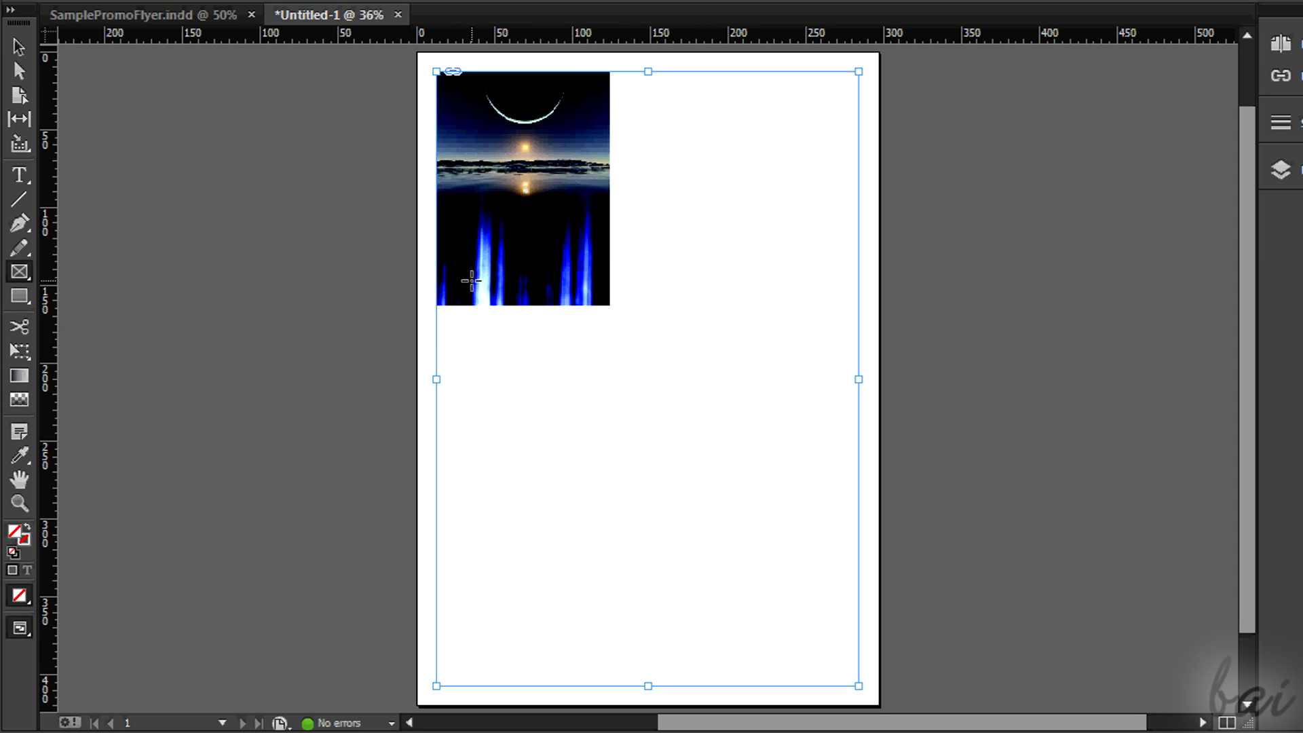
mouse_move(612, 336)
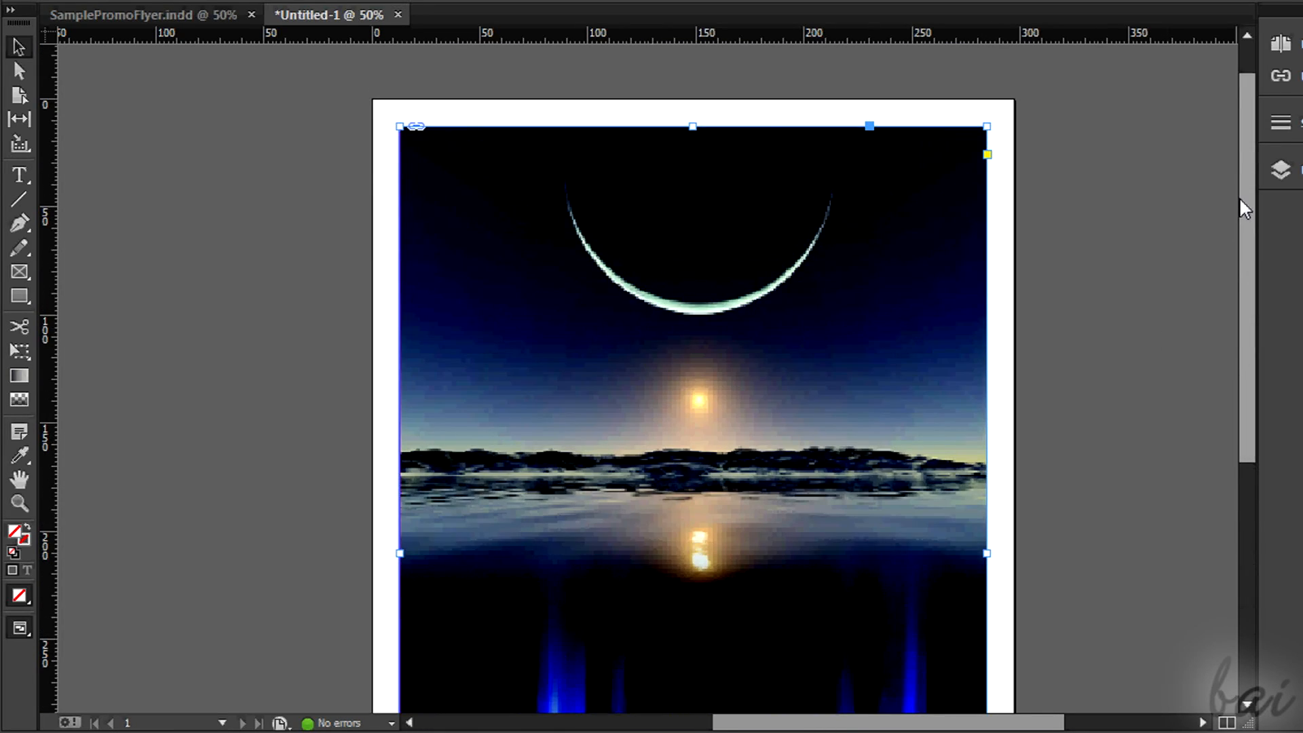
scroll("down", 3)
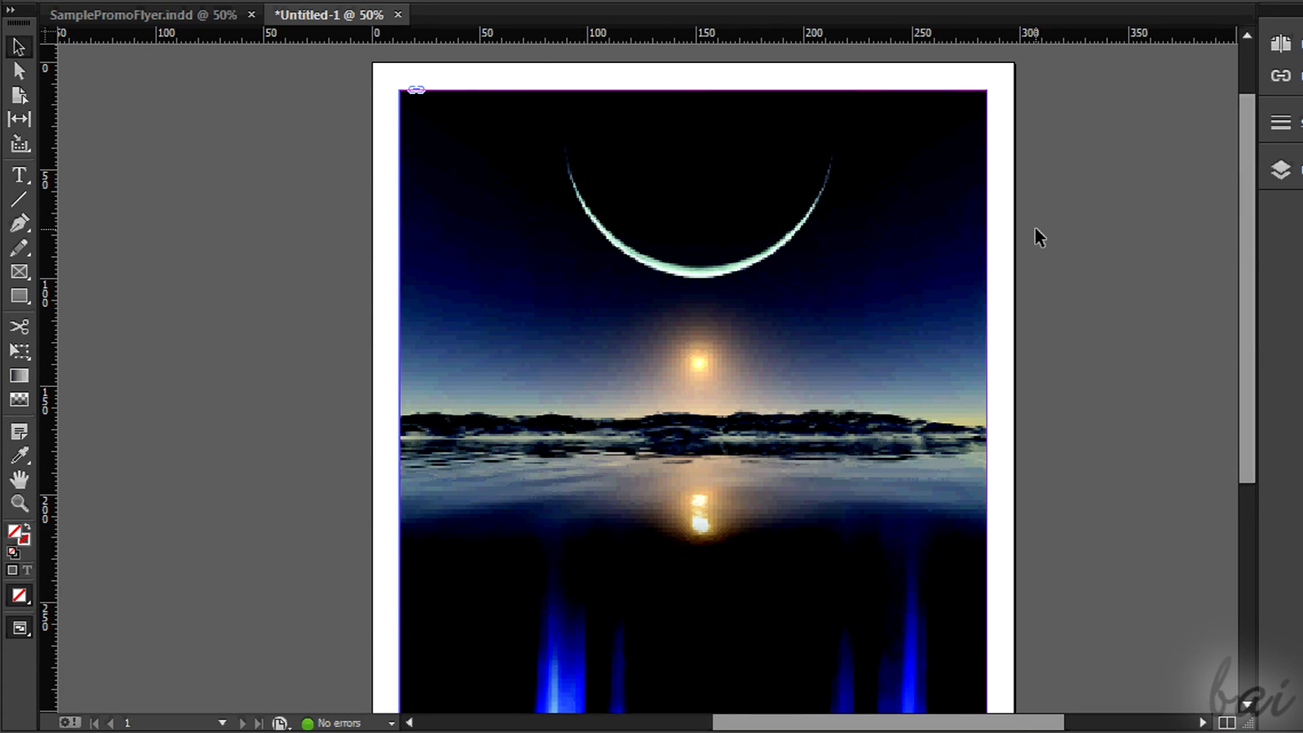
scroll("down", 3)
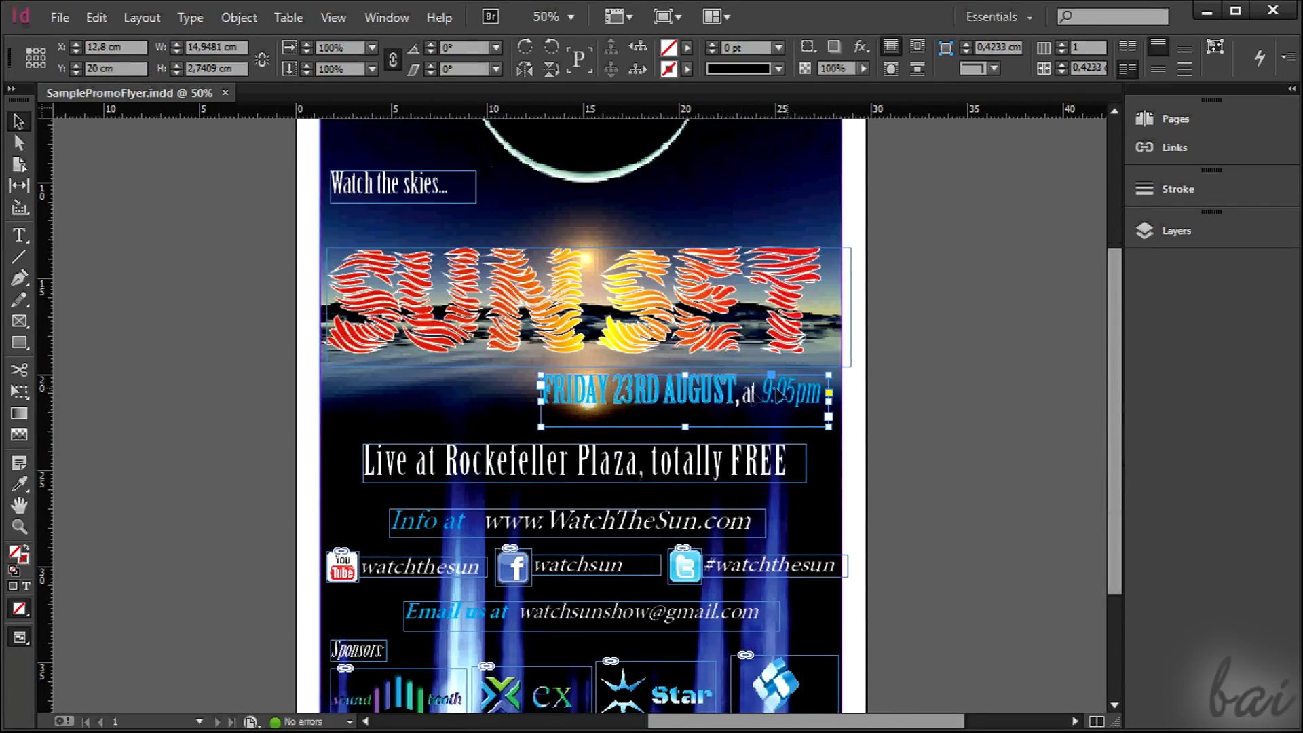
left_click(581, 463)
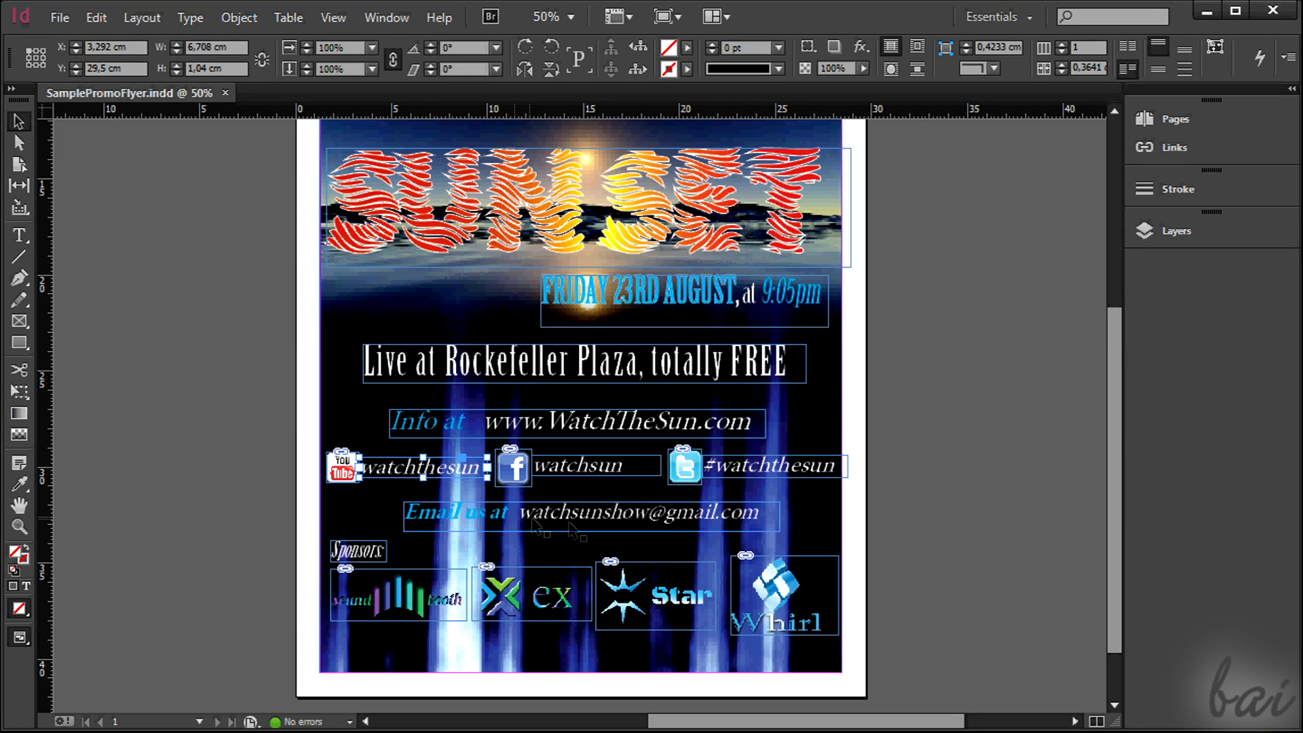
left_click(478, 533)
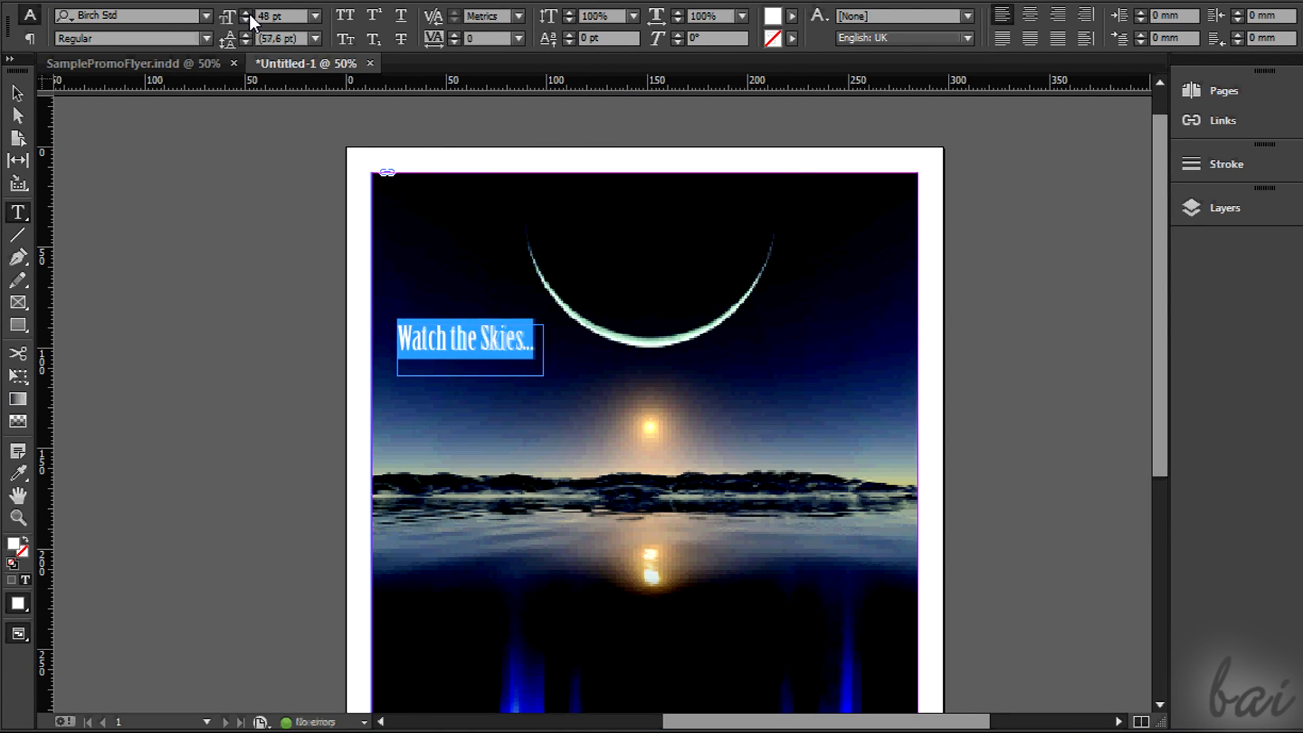
- Set SUNSET in the 101 Zebra Print font at a large point size
left_click(253, 11)
type("SUNSET")
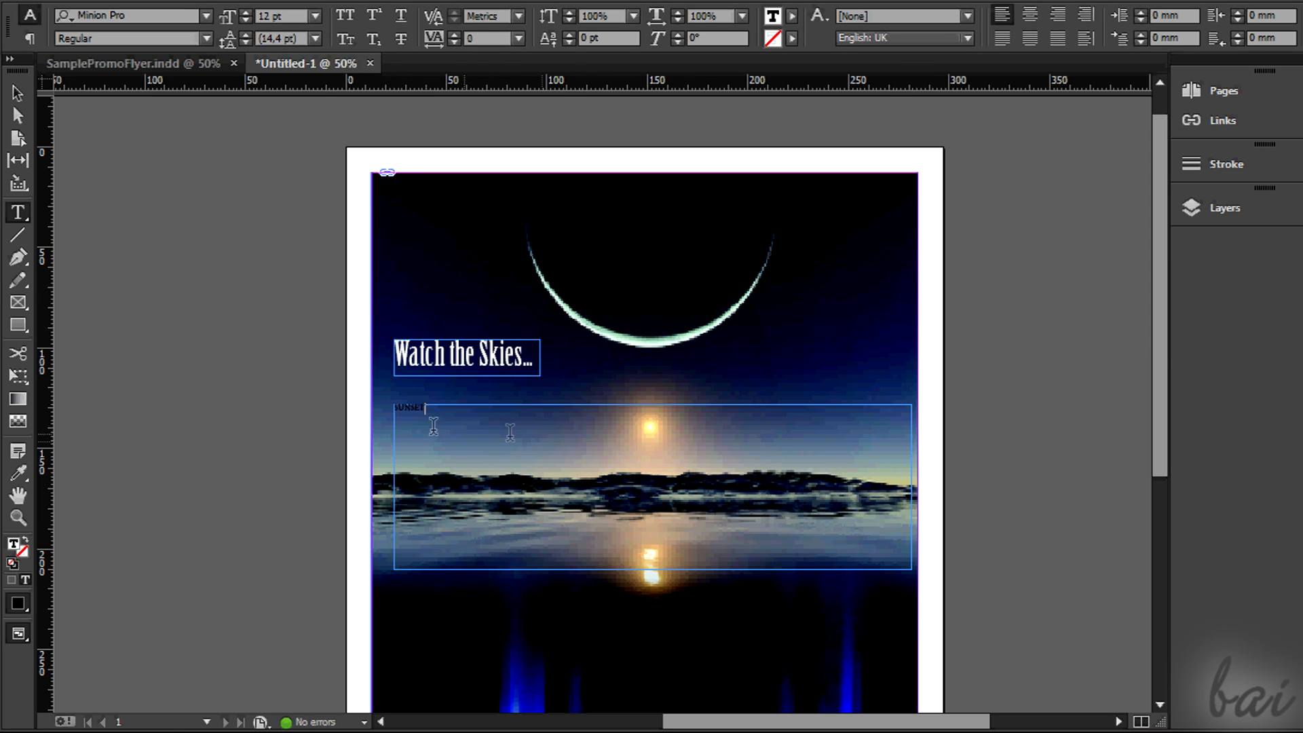
left_click(205, 18)
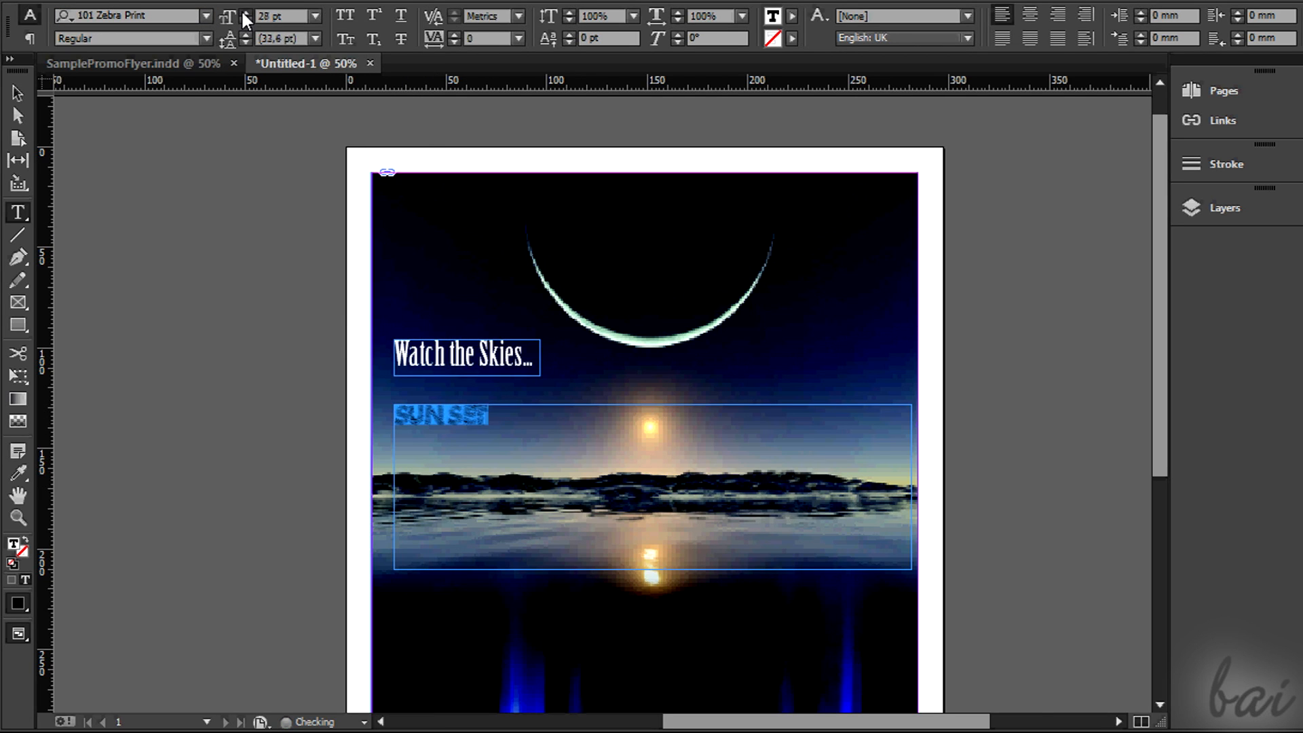
type("70")
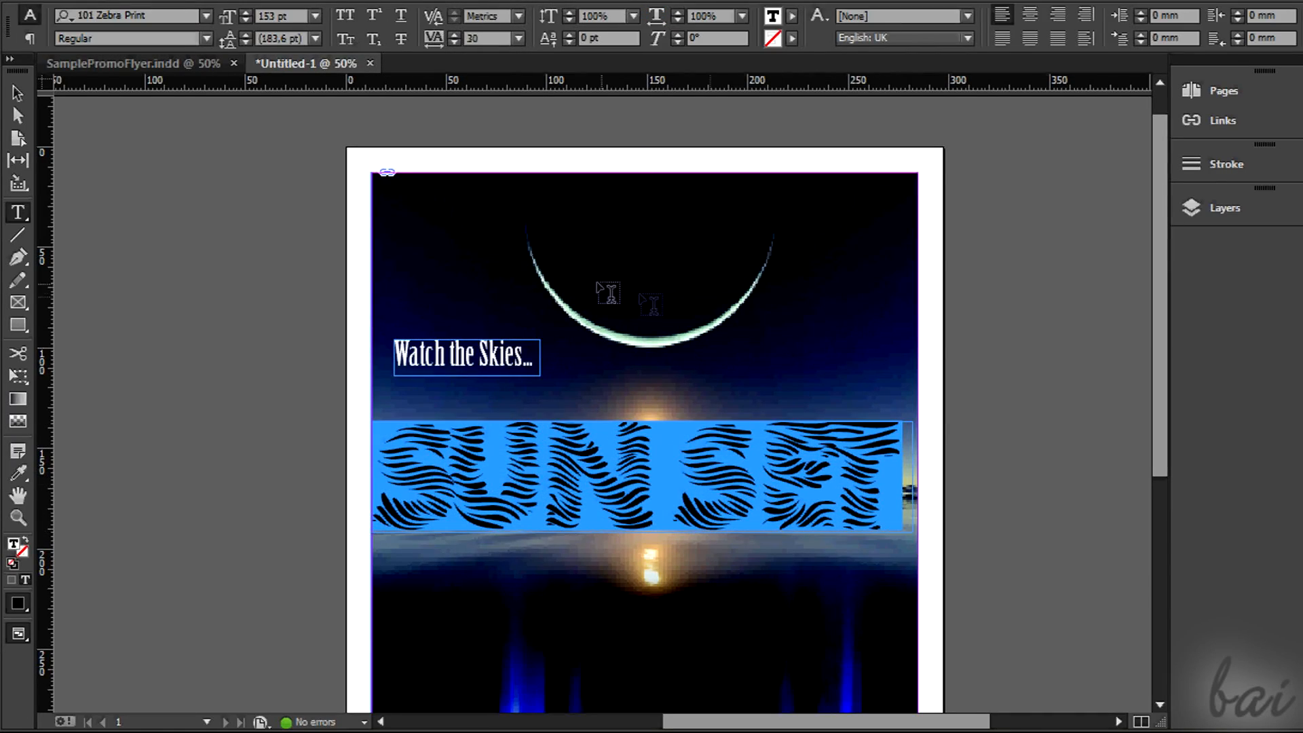
- Fill the SUNSET letters with a red-to-yellow-orange gradient from the red swatch
left_click(386, 17)
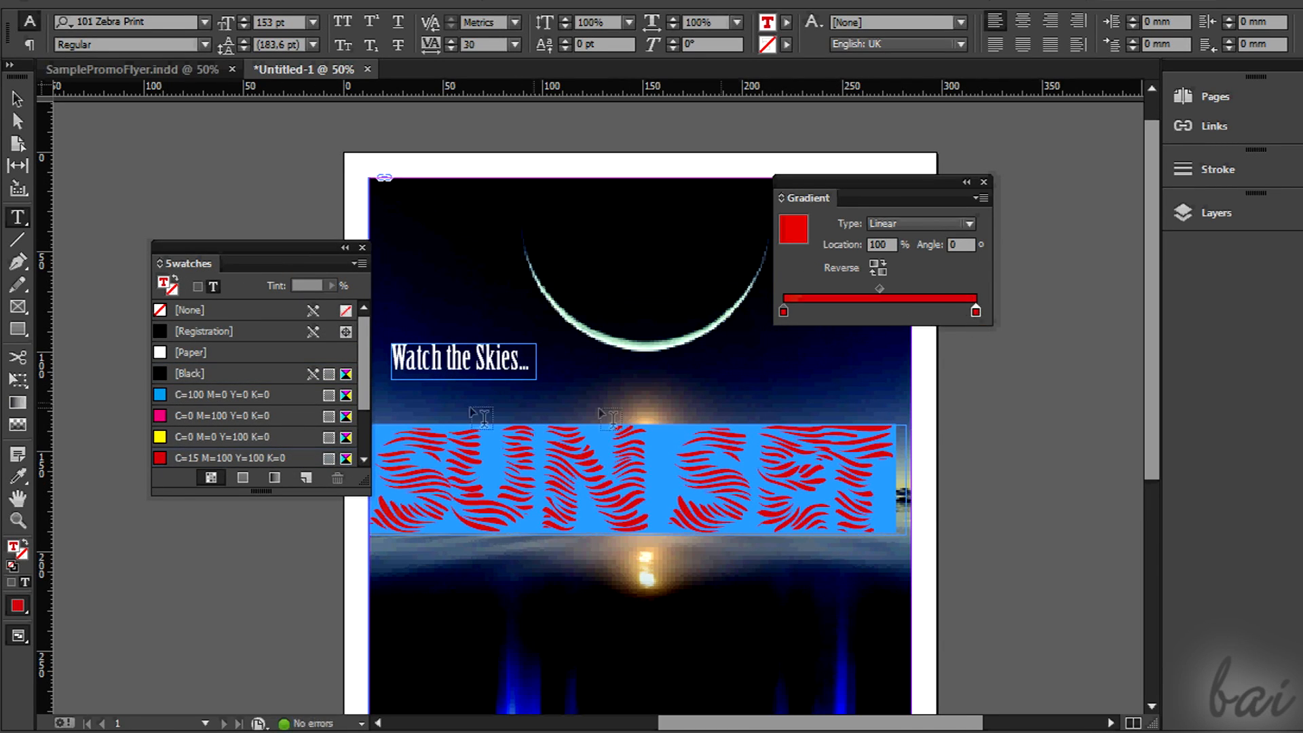
left_click_drag(975, 311, 876, 311)
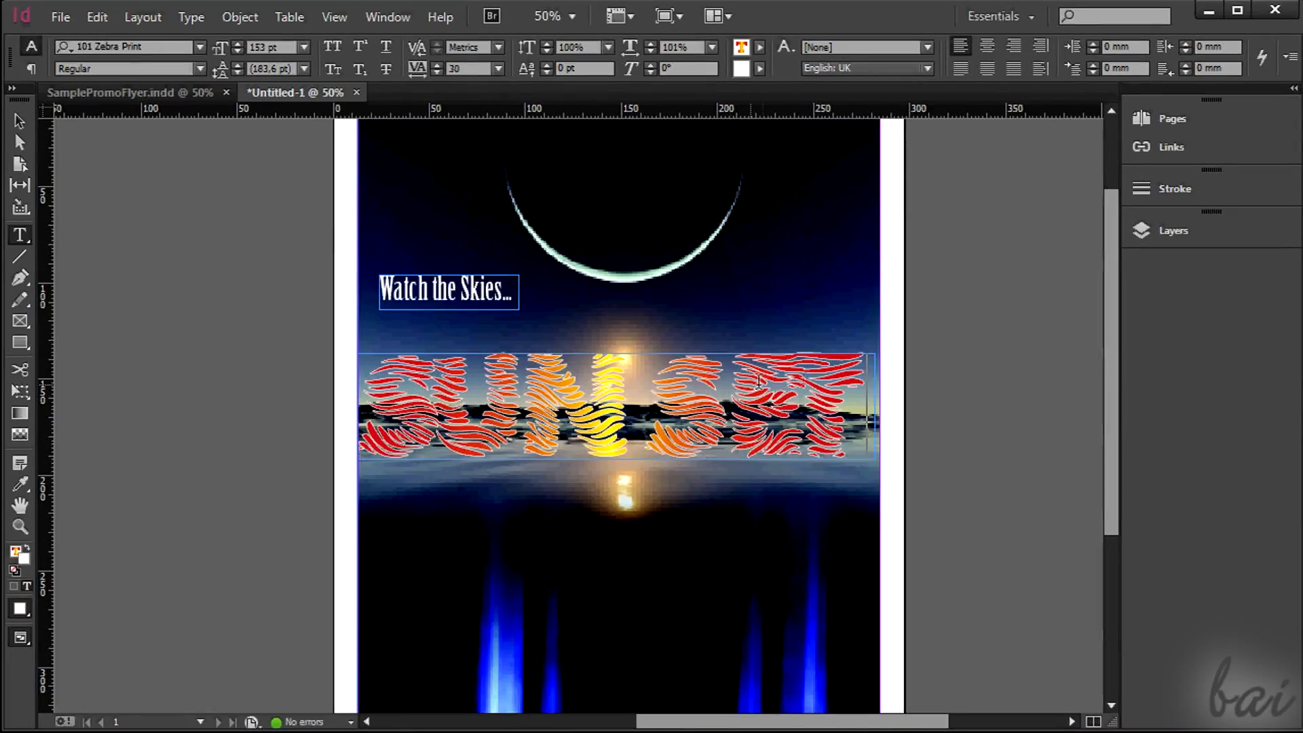
left_click(205, 46)
type("FRIDAY")
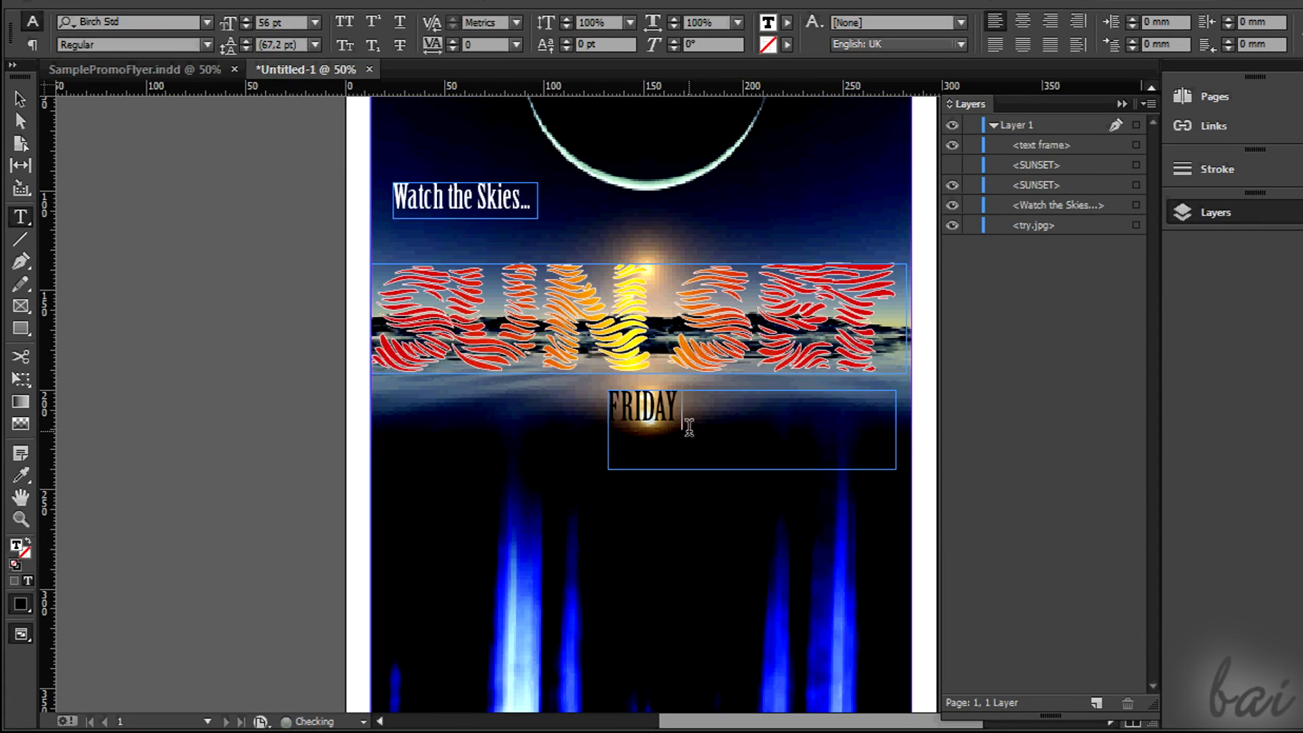
- Type the '23RD AUGUST, at' date line and 'Live at Rockefeller Plaza, totally FREE'
type("23RD AUGUST")
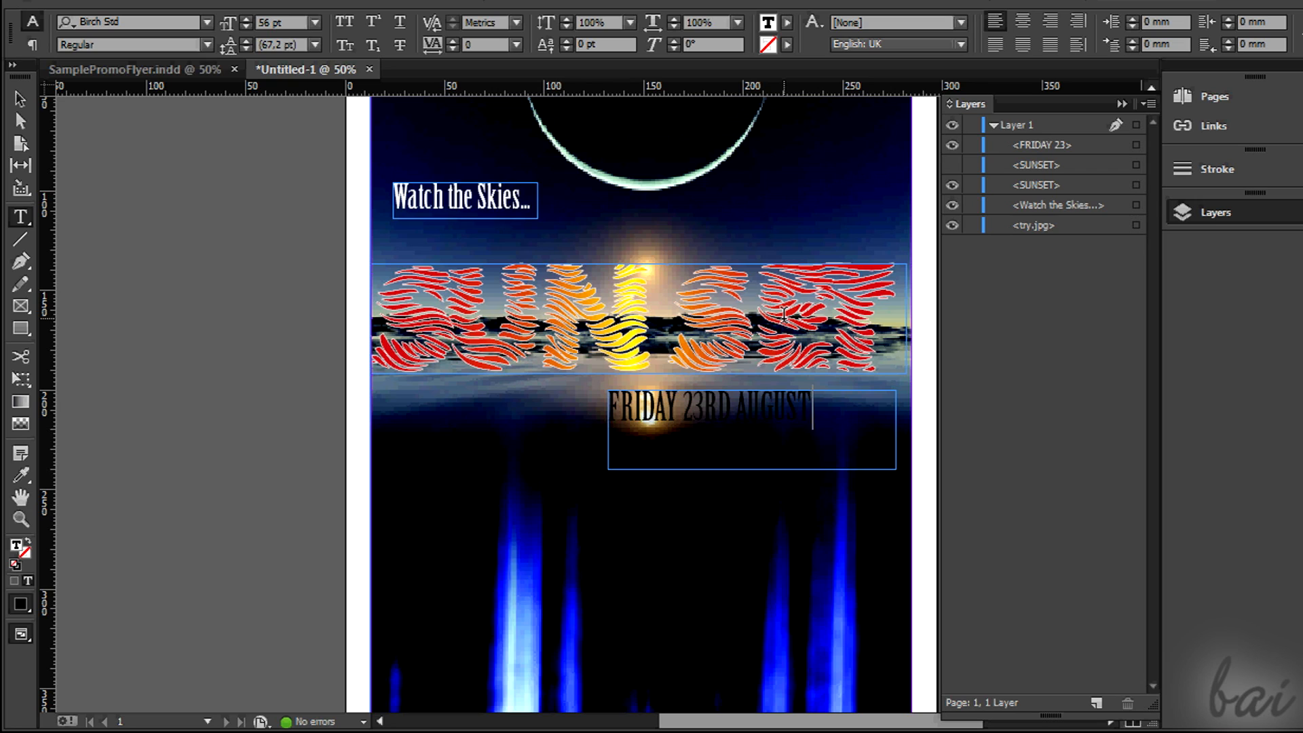
type("at 9.05pm")
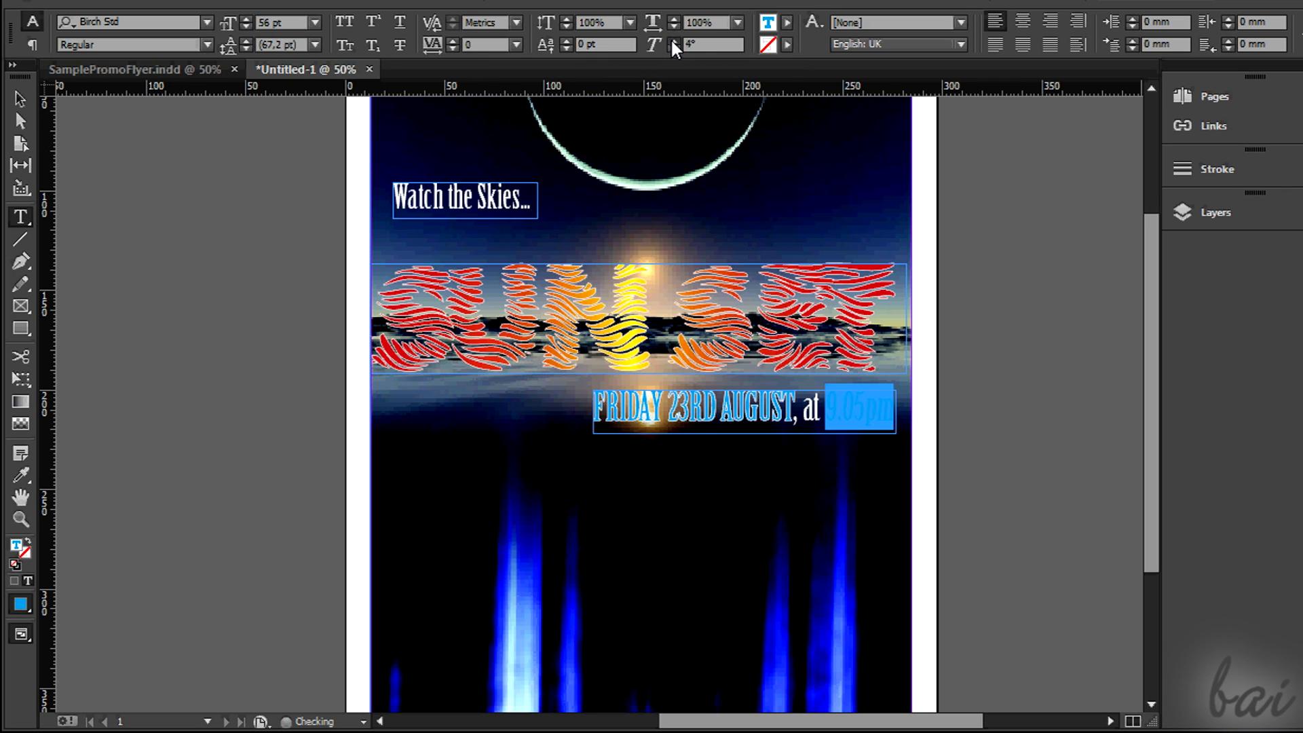
type("Live at Rockefe")
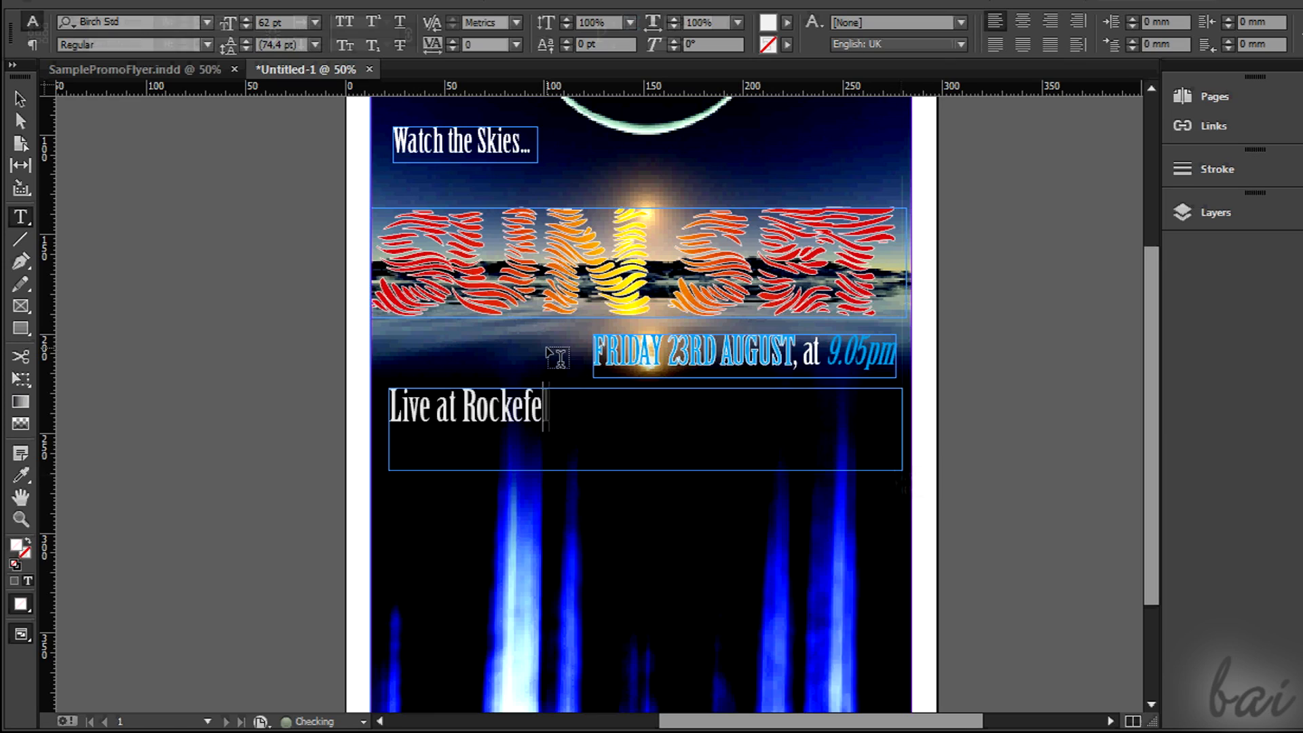
type("ller Plaza, totally FREE")
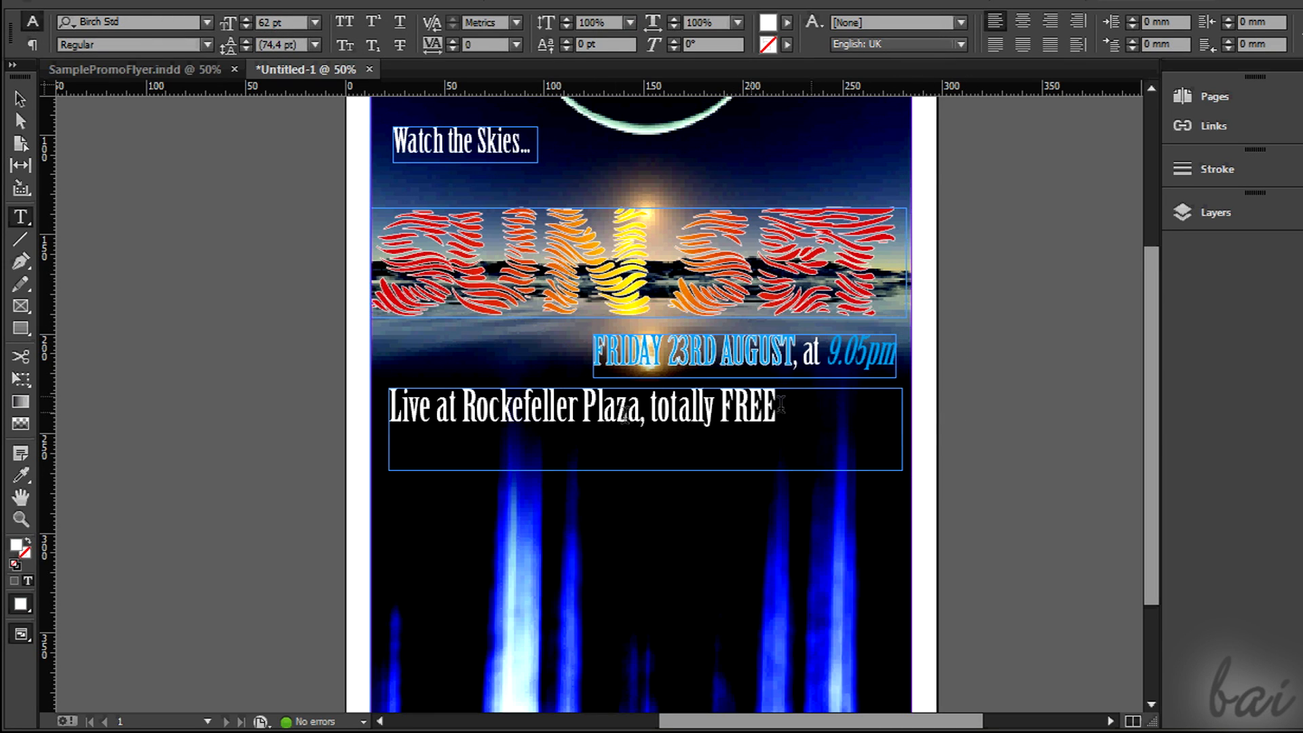
left_click_drag(561, 425, 777, 425)
type("Info at")
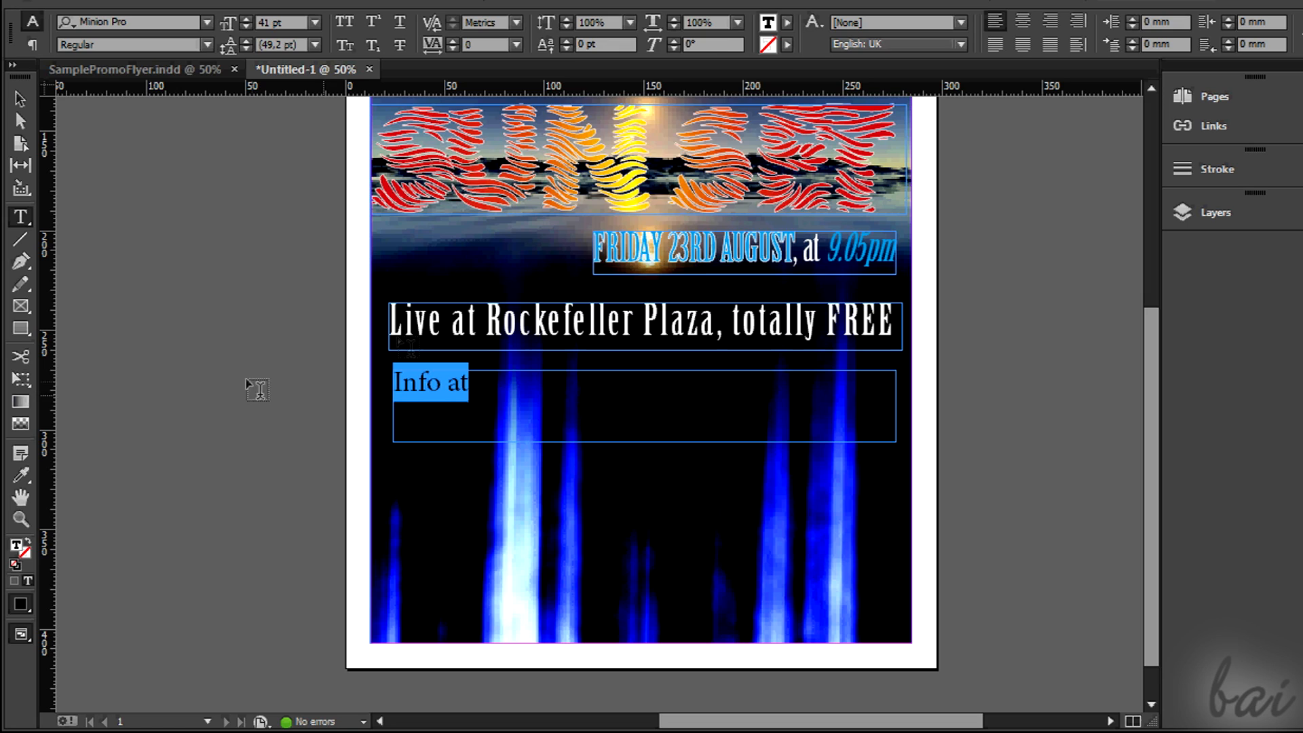
type("www.Watc")
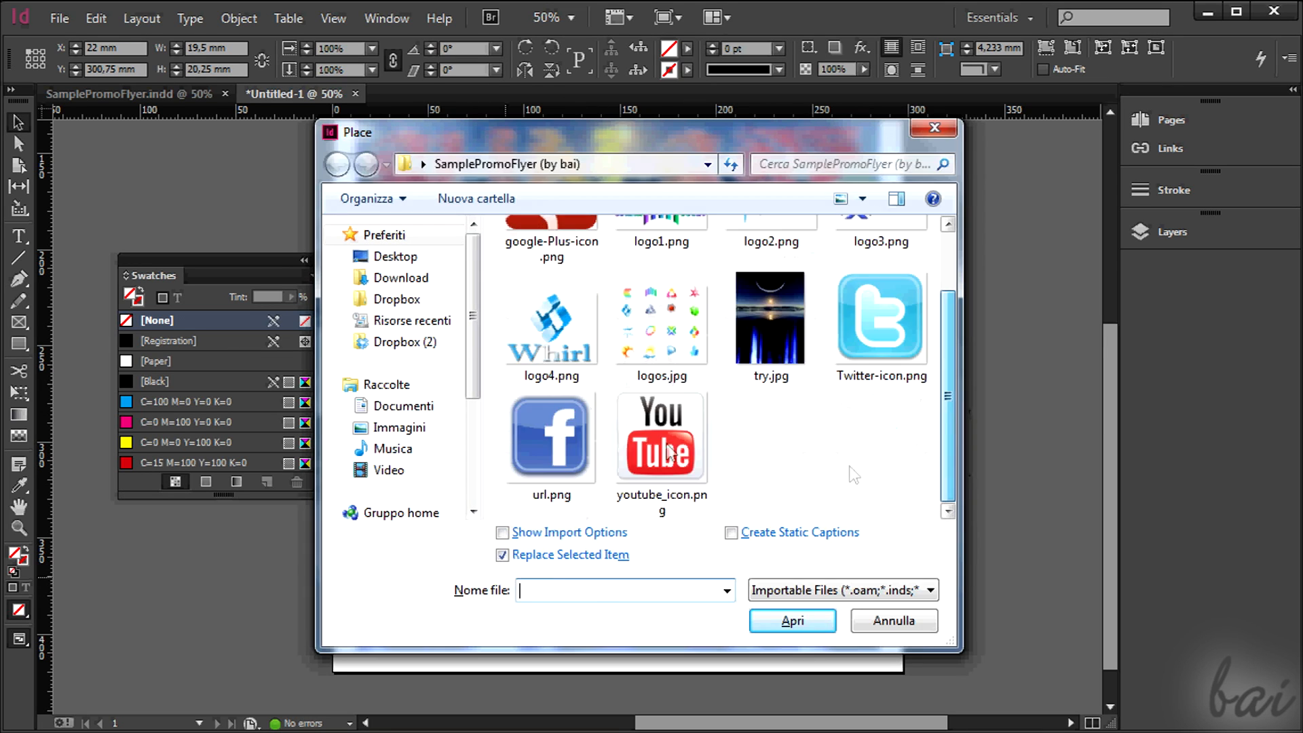
- Place a social media icon and colour the watchthesun handle text
left_click(793, 620)
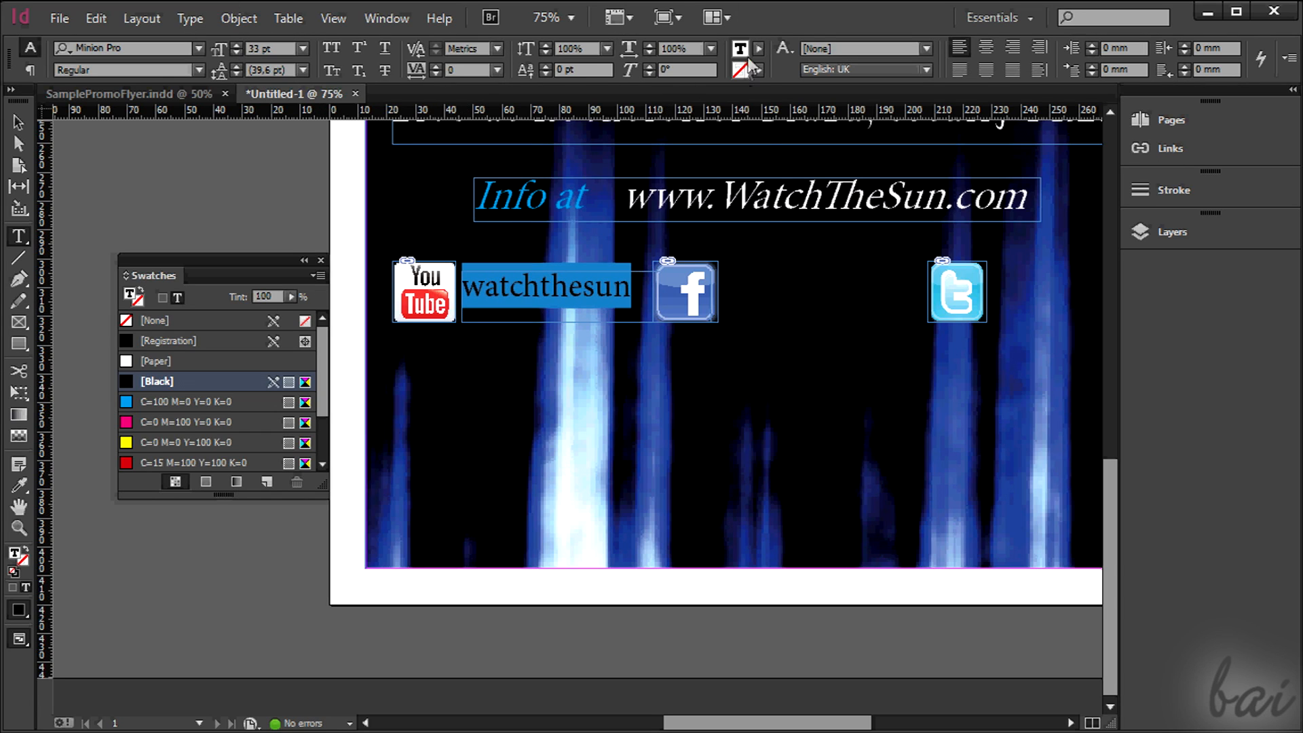
left_click(158, 361)
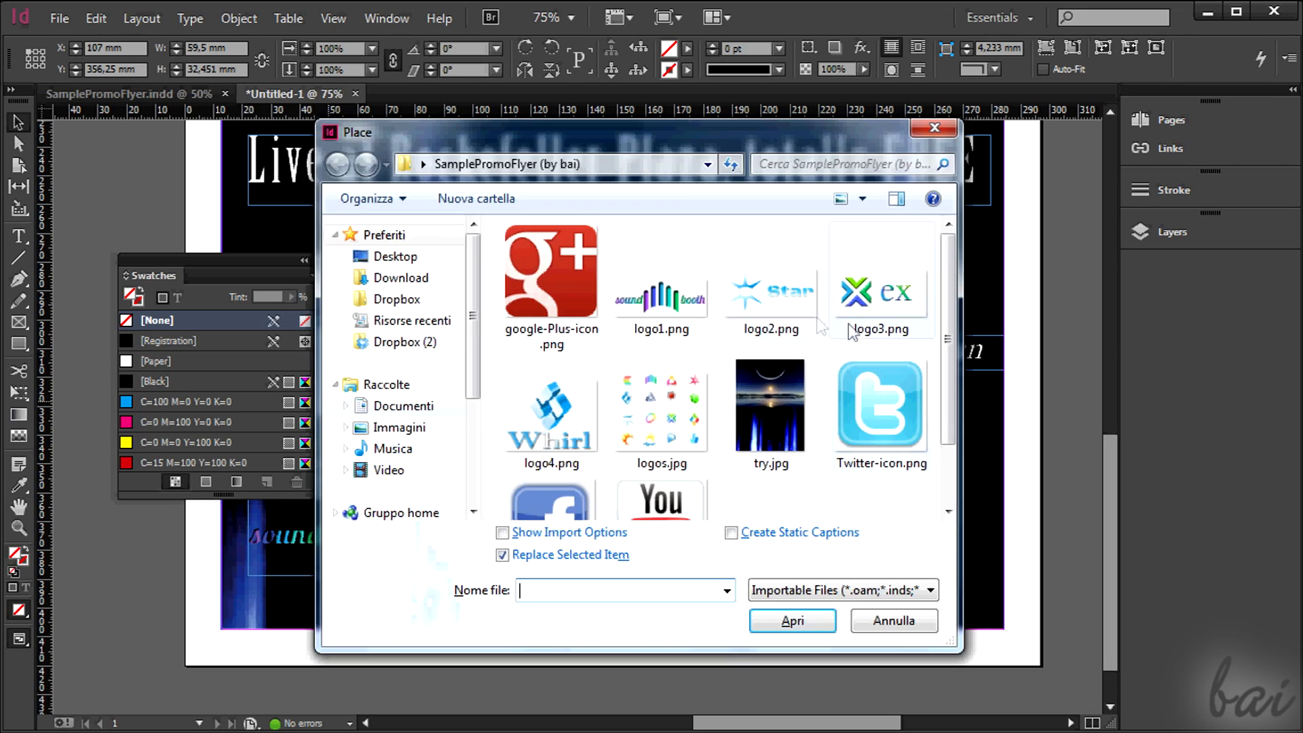
- Place a sponsor logo and fit the Whirl logo into the bottom row
left_click(793, 621)
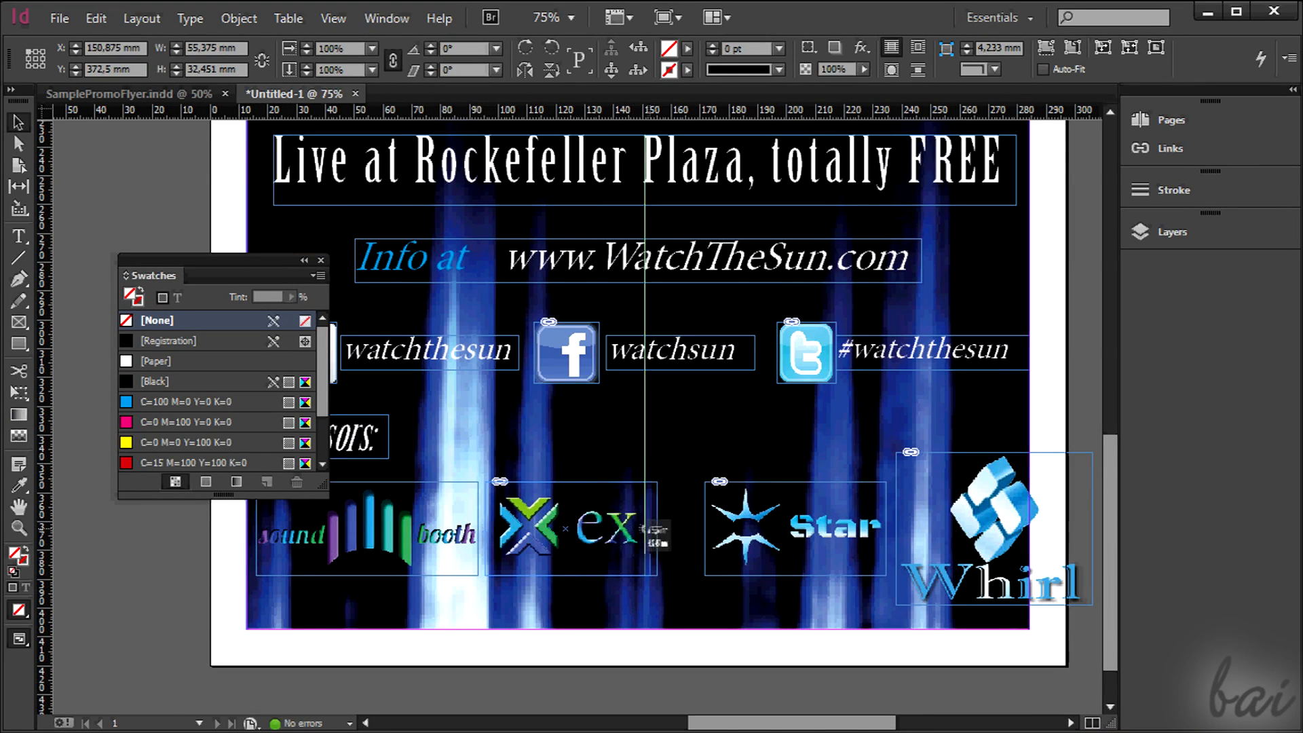
left_click_drag(657, 529, 573, 528)
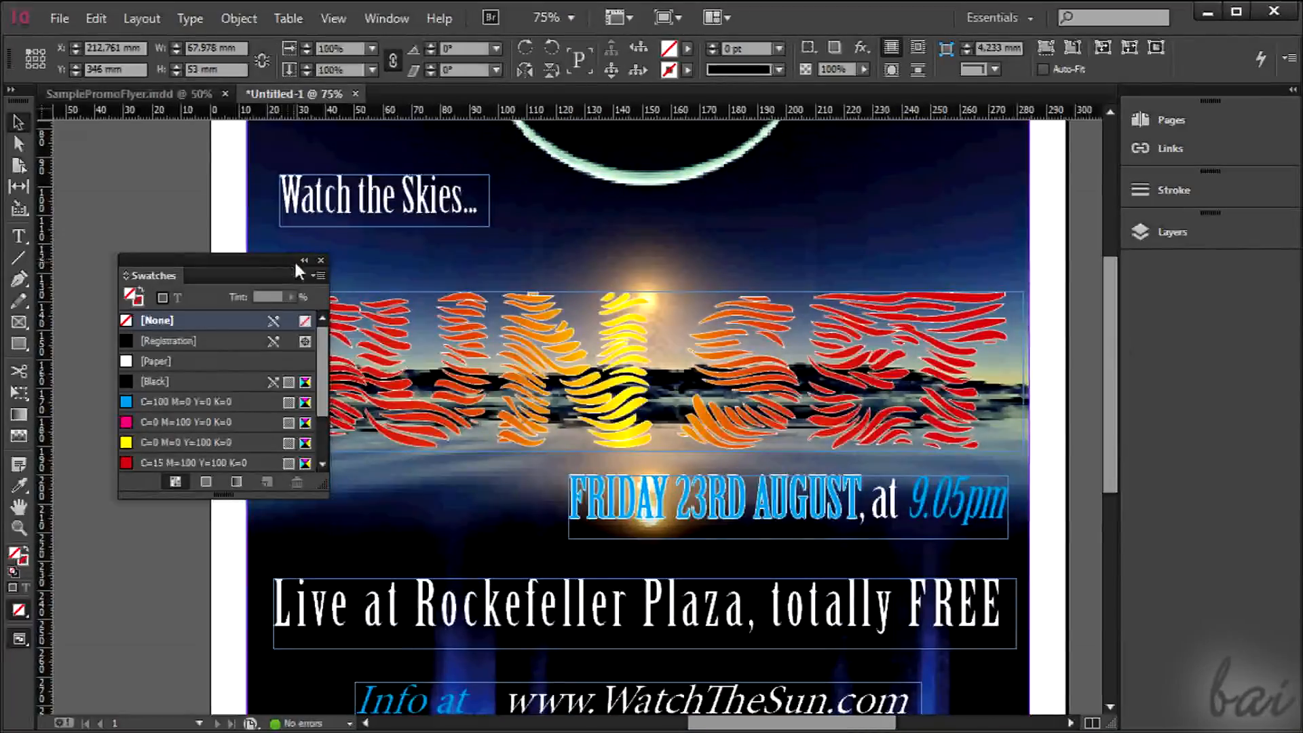
- Turn on Overprint Preview and scroll down the finished flyer to review it
left_click(334, 19)
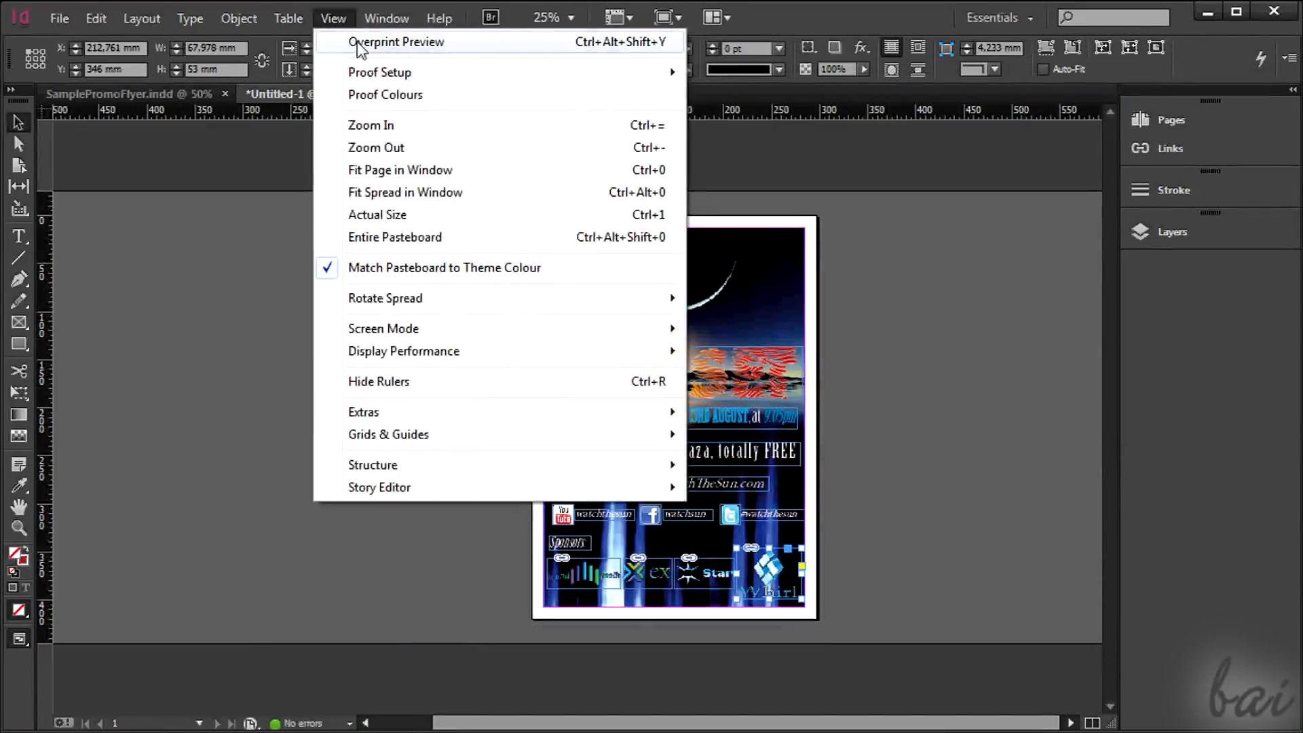
left_click(396, 41)
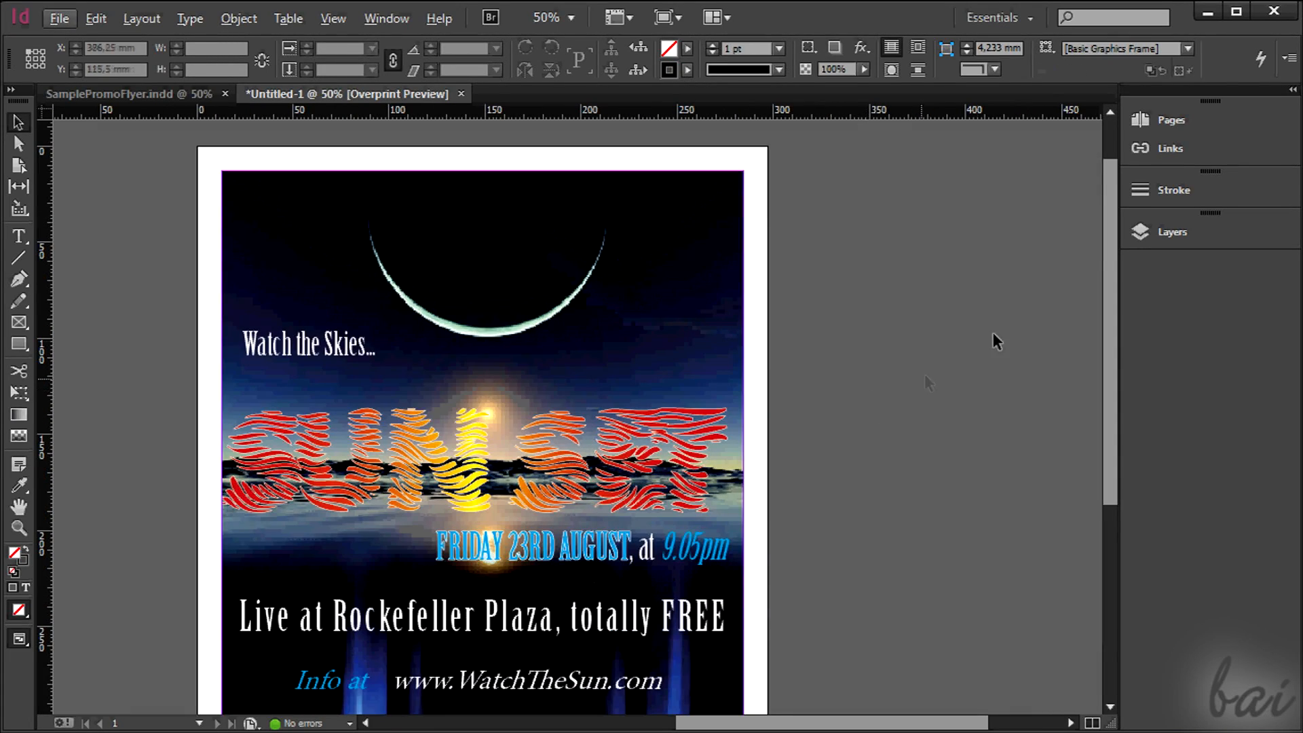
scroll("down", 3)
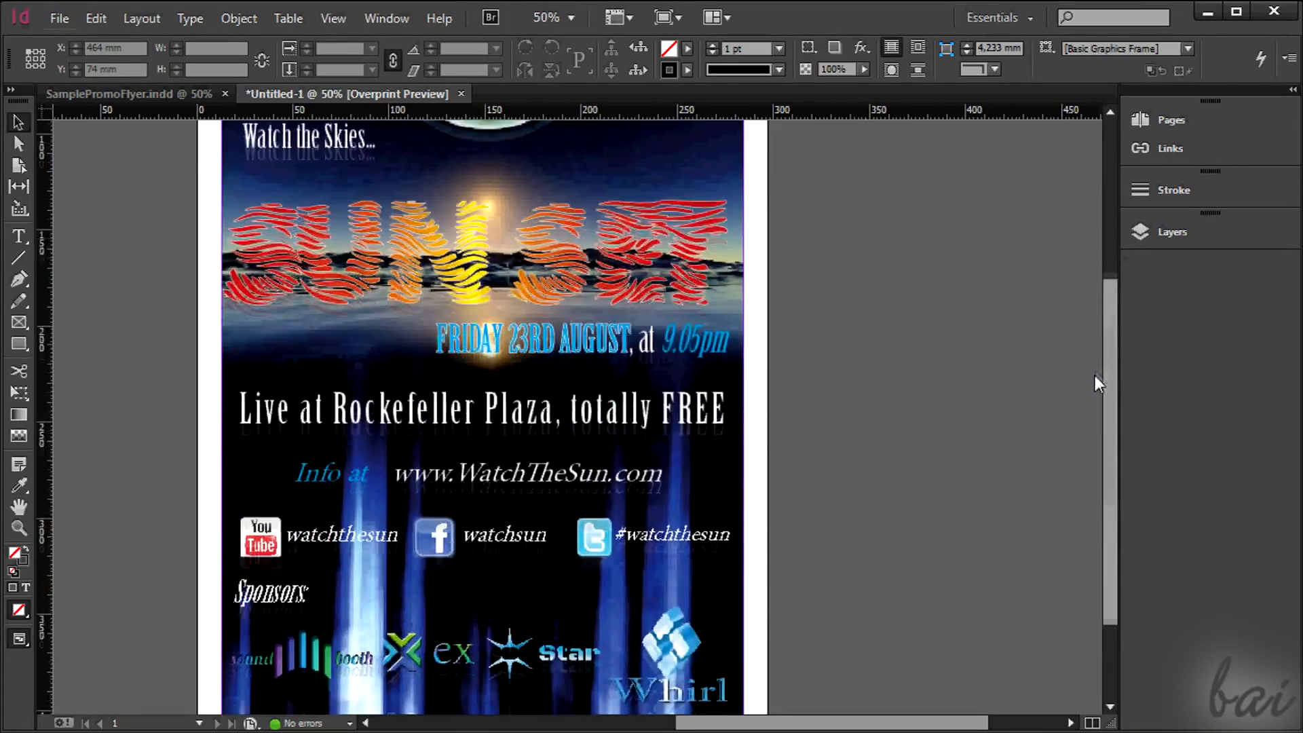
scroll("down", 3)
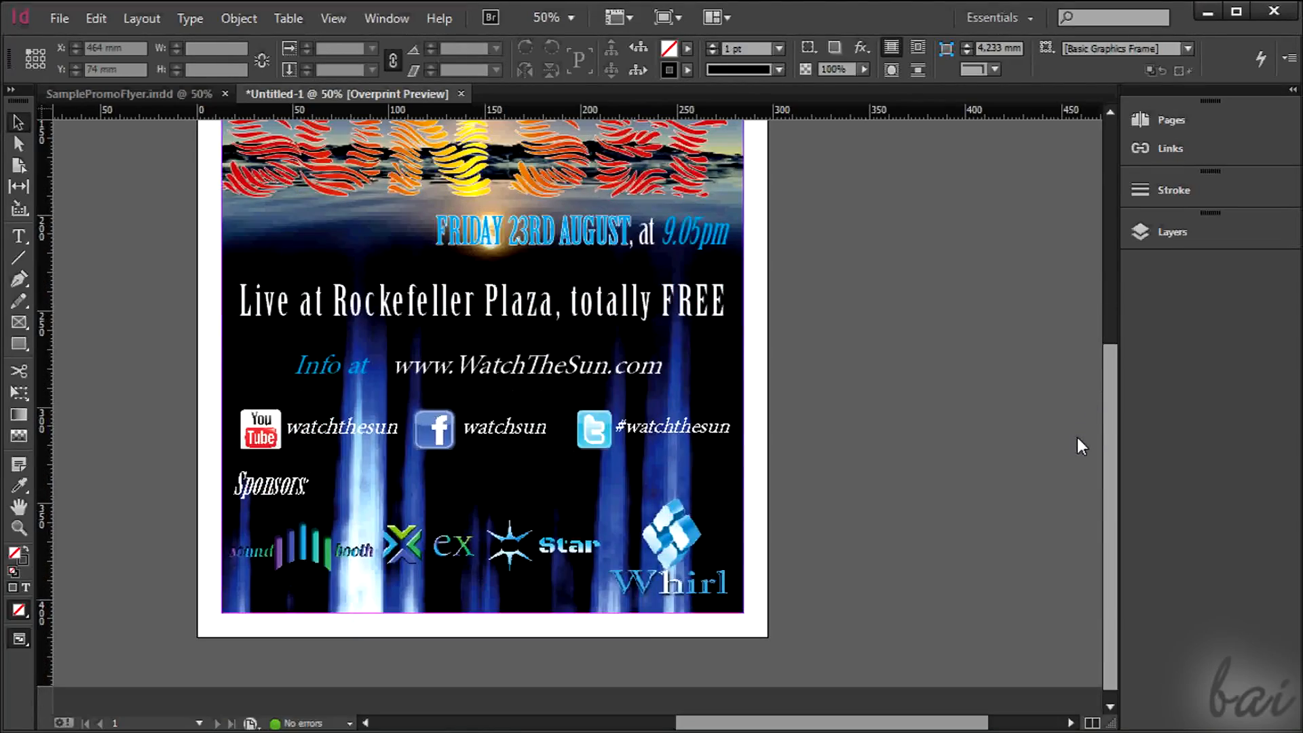